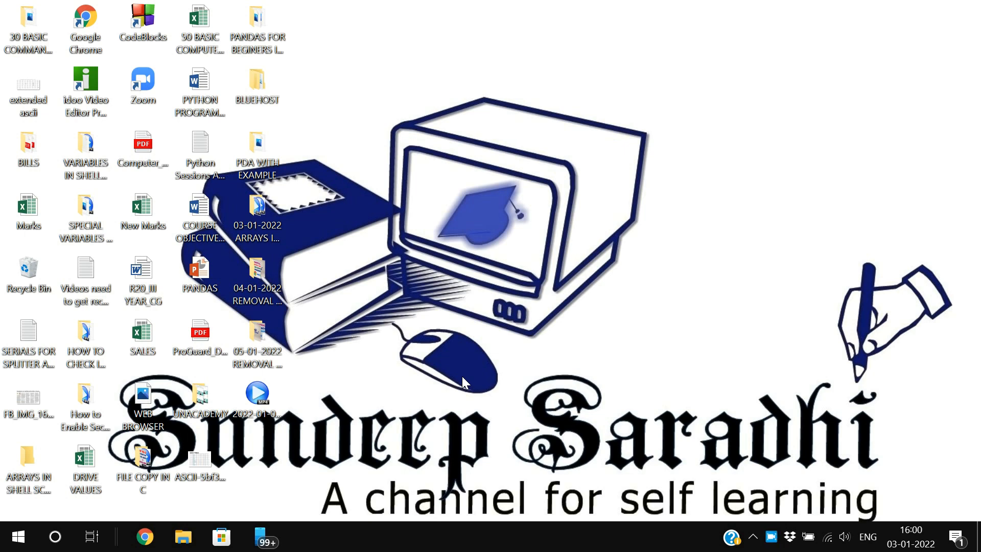
mouse_move(394, 280)
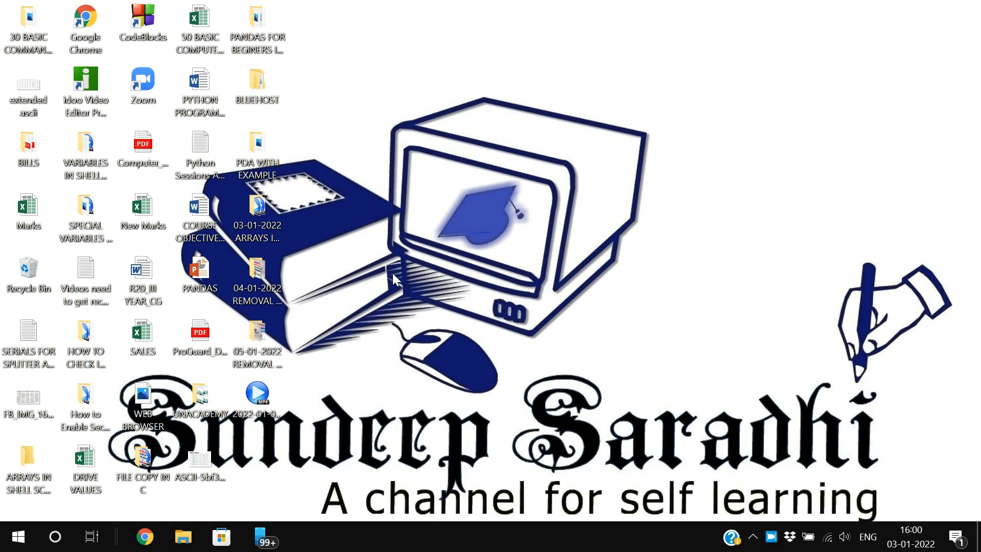
View the drives under This PC in File Explorer, including PERSONAL (D:)
left_click(183, 536)
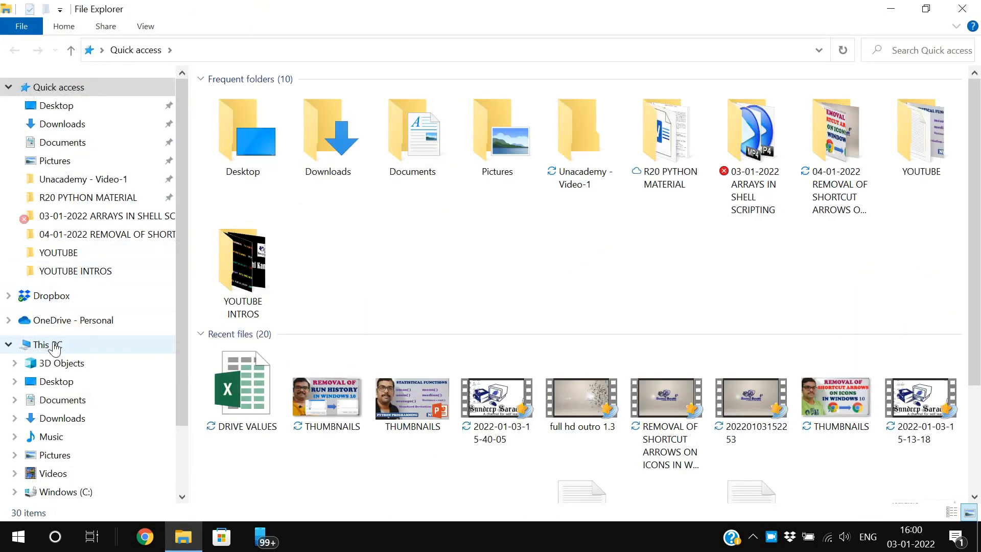
left_click(43, 344)
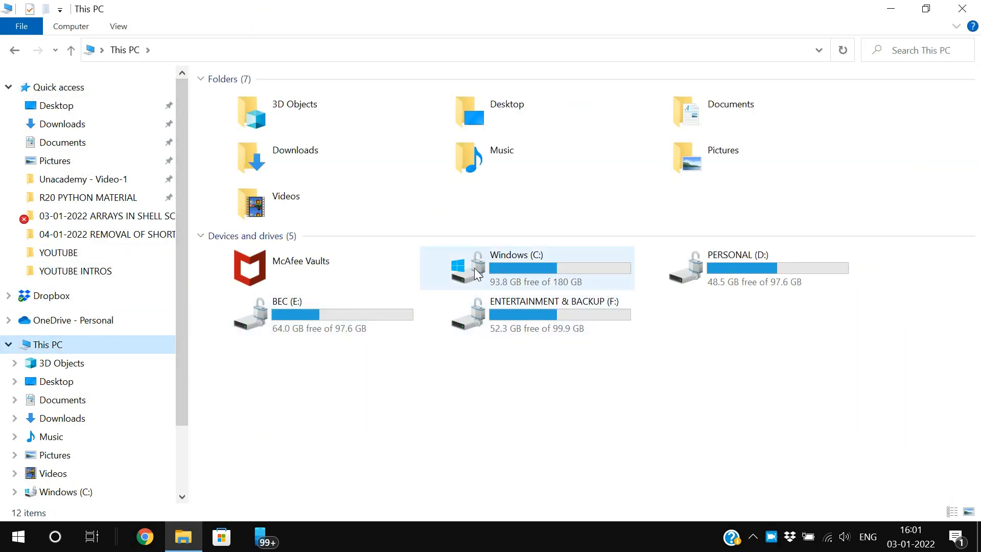
left_click(751, 268)
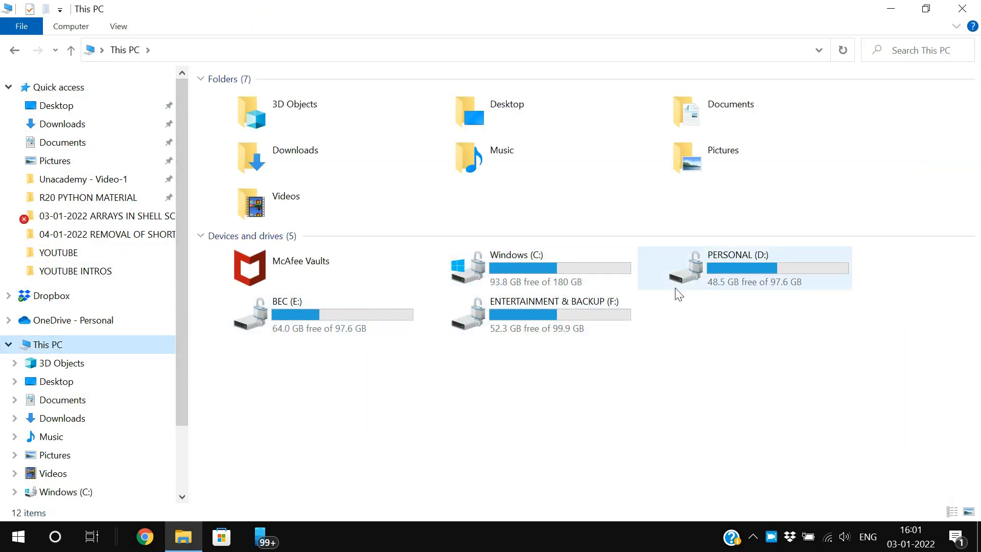
left_click(558, 269)
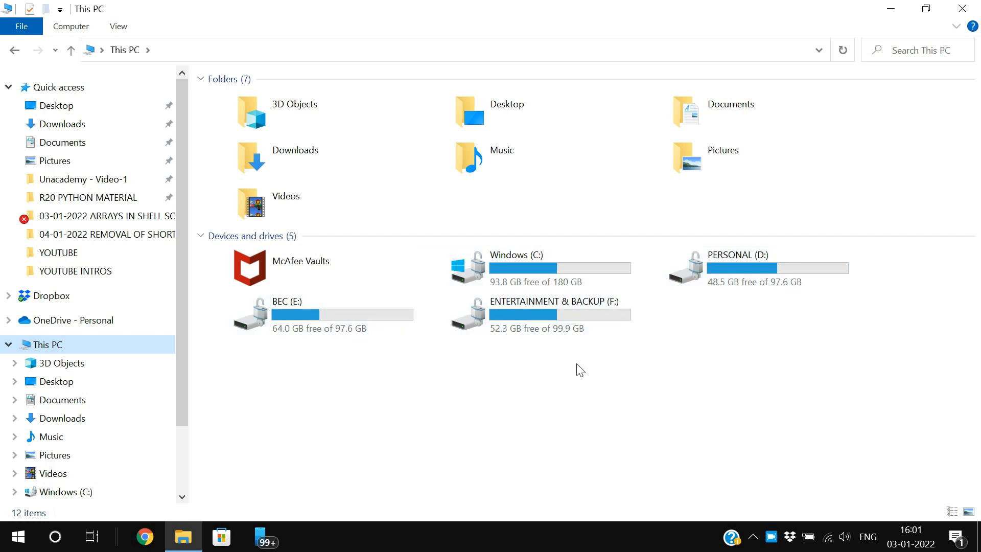
mouse_move(605, 288)
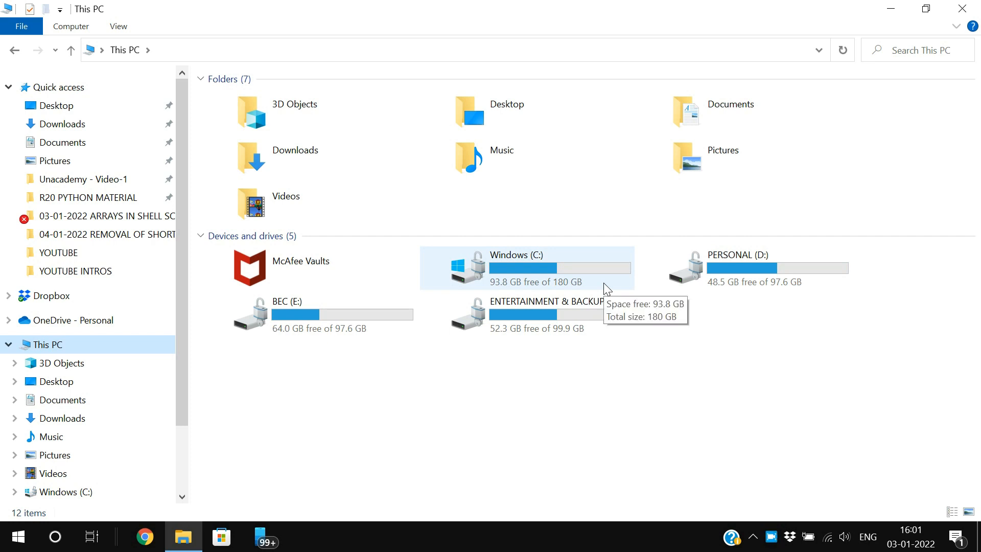
mouse_move(688, 285)
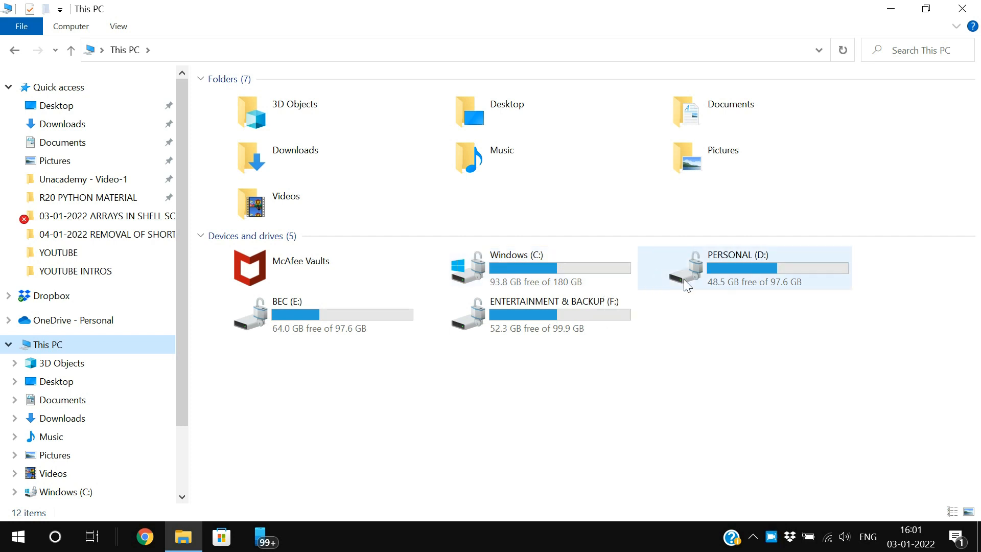
mouse_move(686, 286)
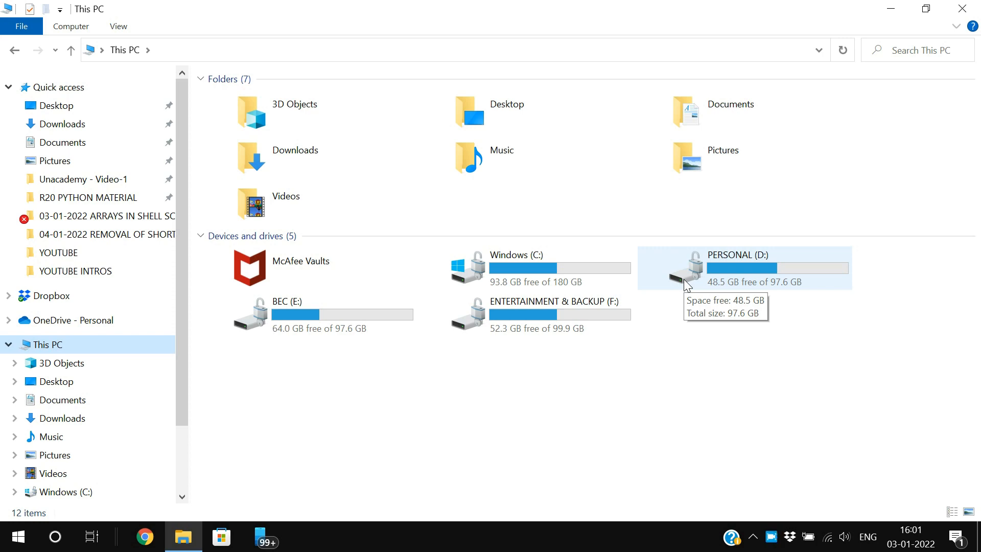
mouse_move(899, 99)
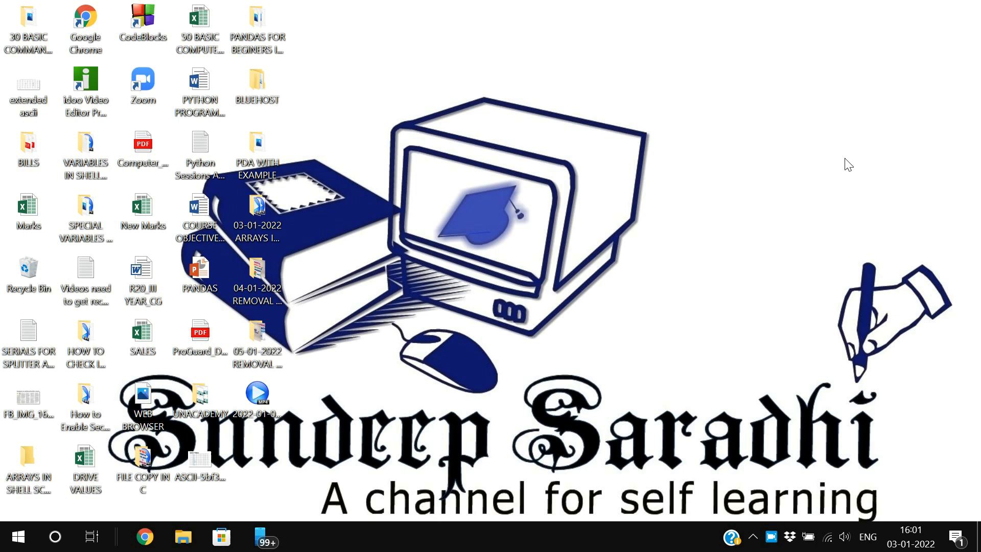
Launch Registry Editor by running REGEDIT from the Run box
key("Win+r")
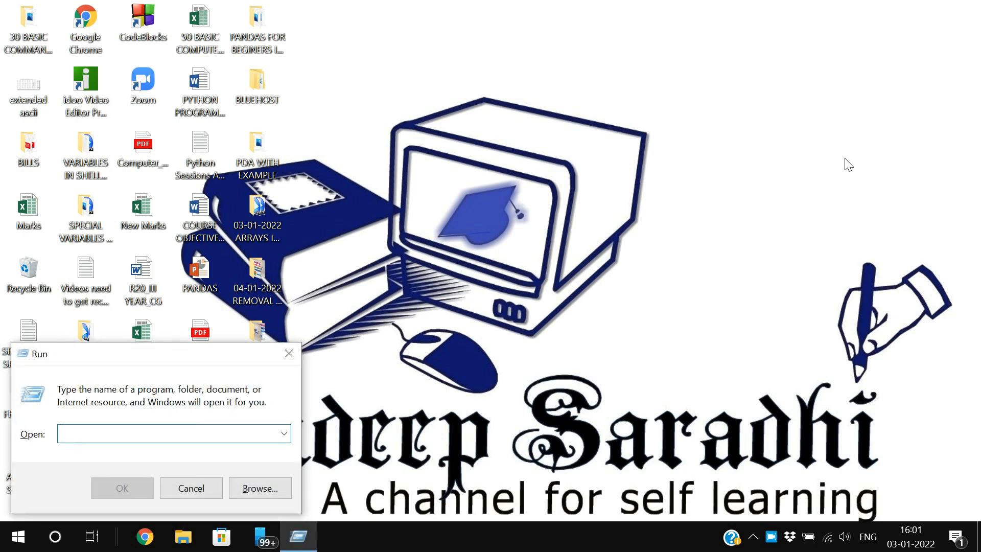
type("REGEDIT")
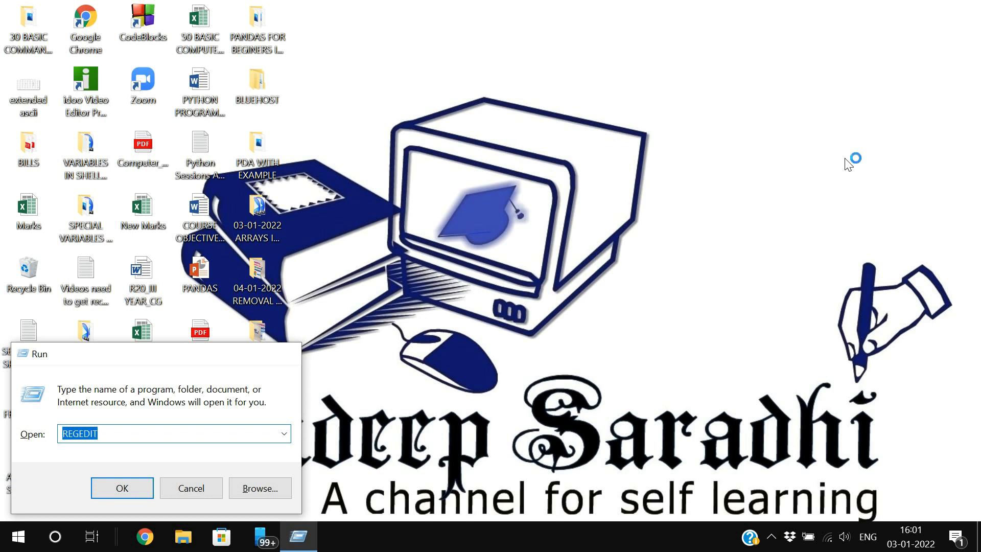
left_click(122, 488)
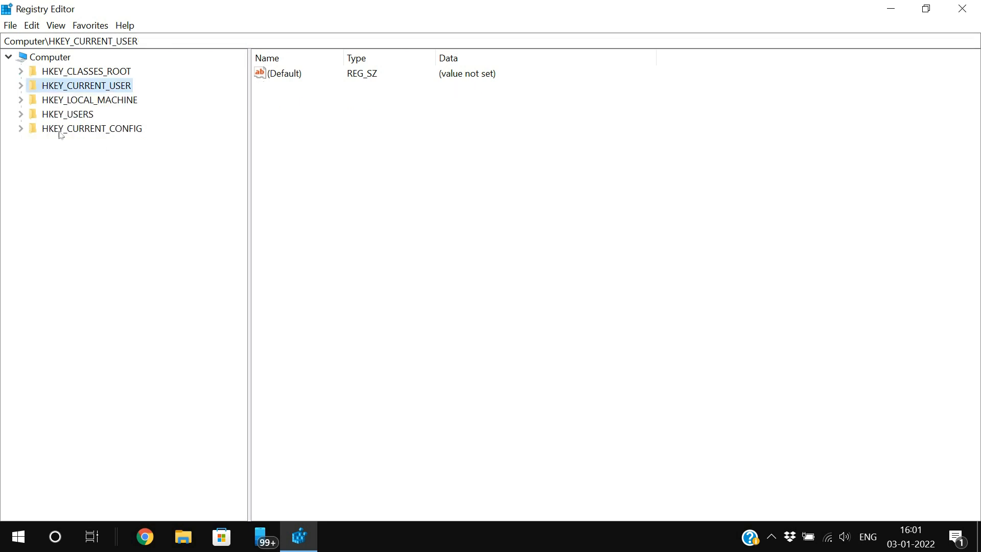
mouse_move(92, 130)
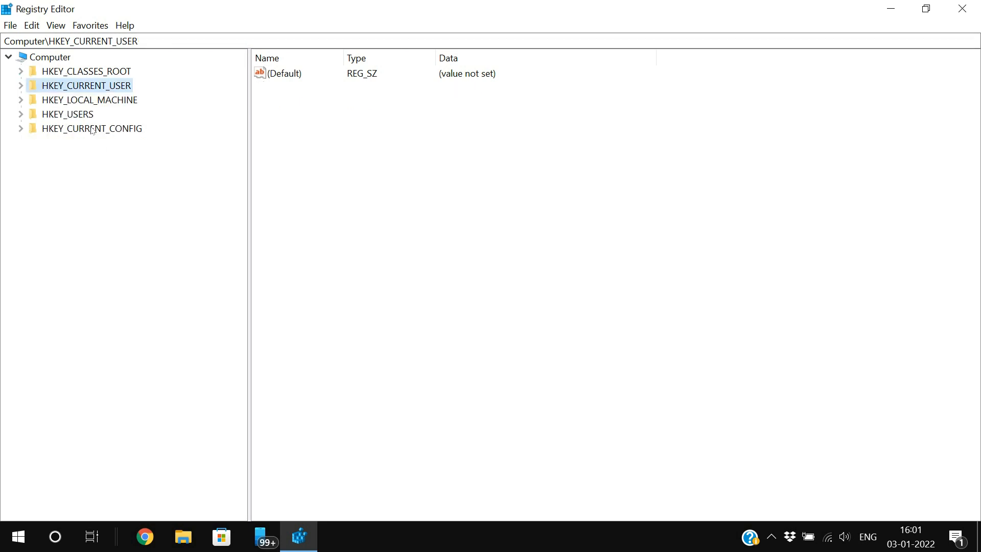
mouse_move(47, 122)
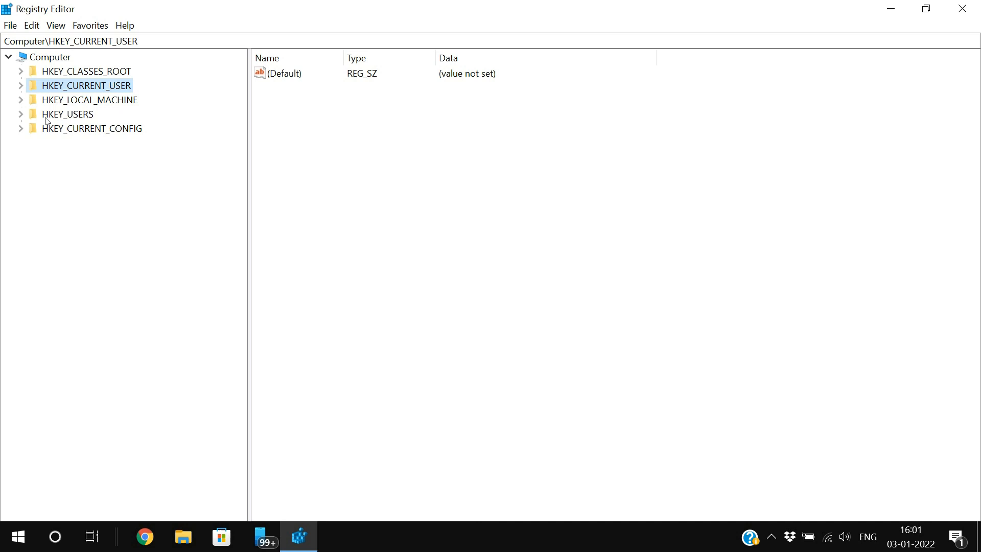
Expand HKEY_LOCAL_MACHINE > SOFTWARE > Microsoft down to Policies and select its Explorer key
left_click(20, 100)
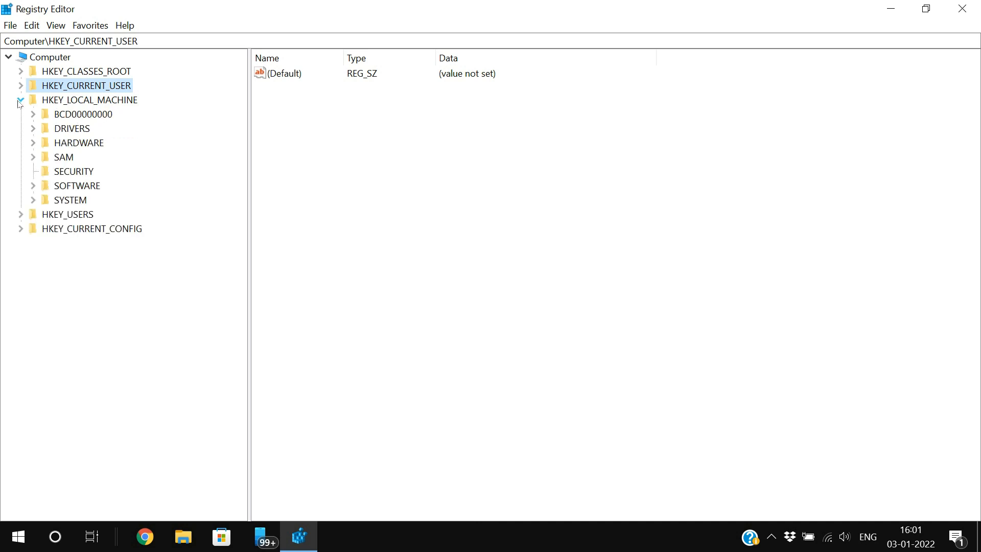
left_click(32, 185)
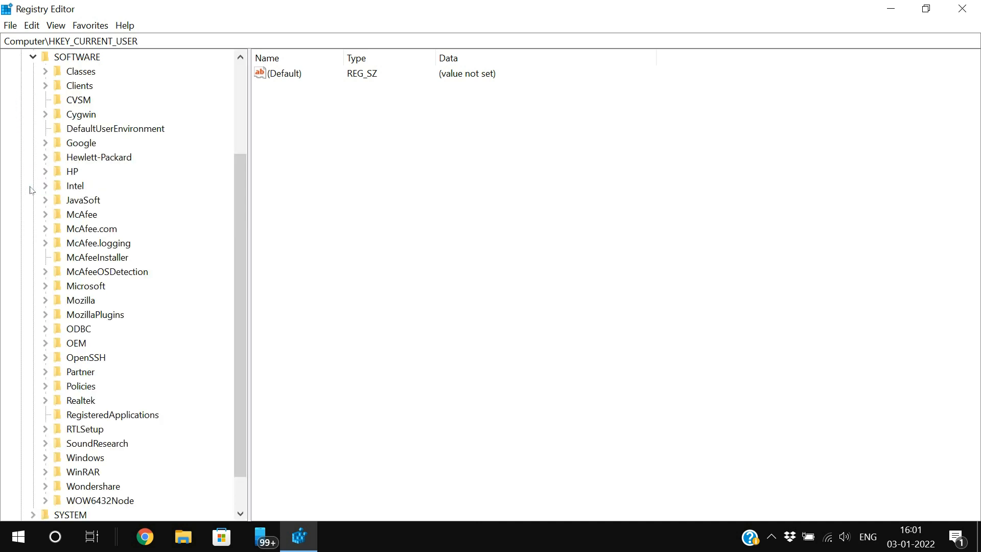
left_click(45, 286)
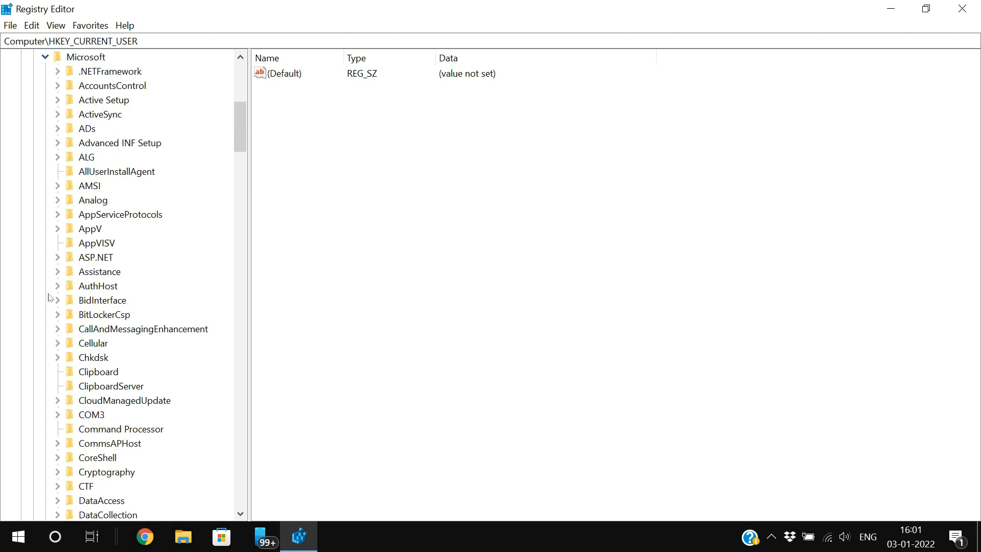
scroll("down", 3)
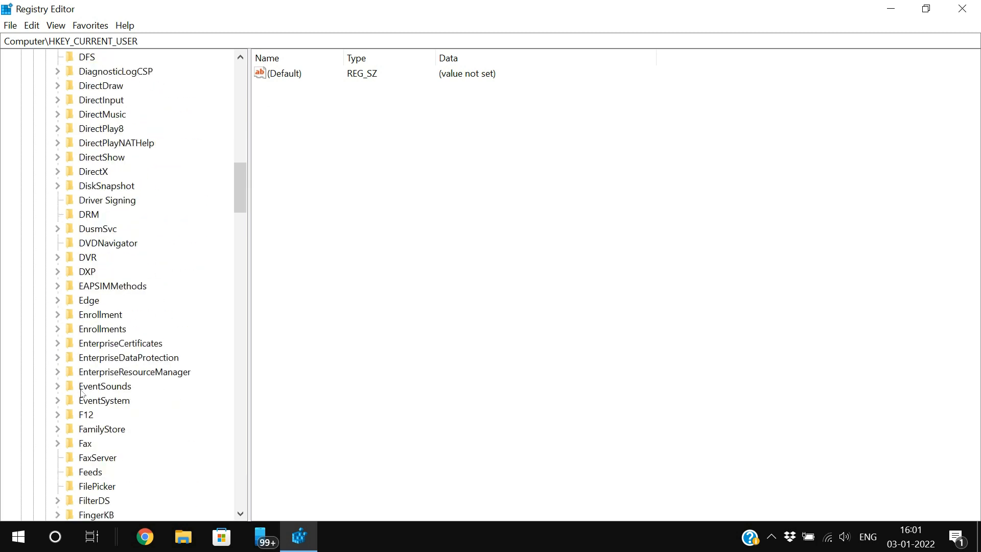
scroll("down", 3)
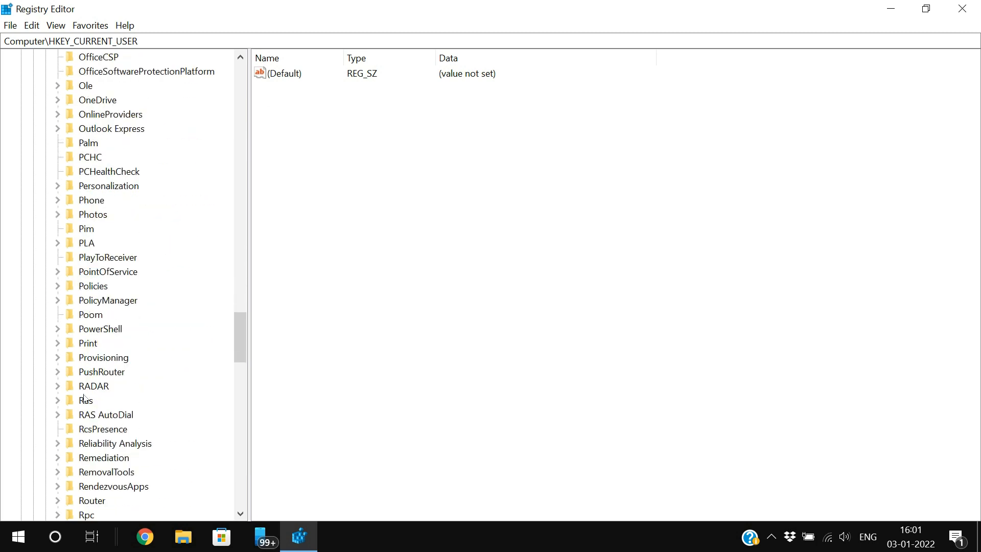
scroll("down", 3)
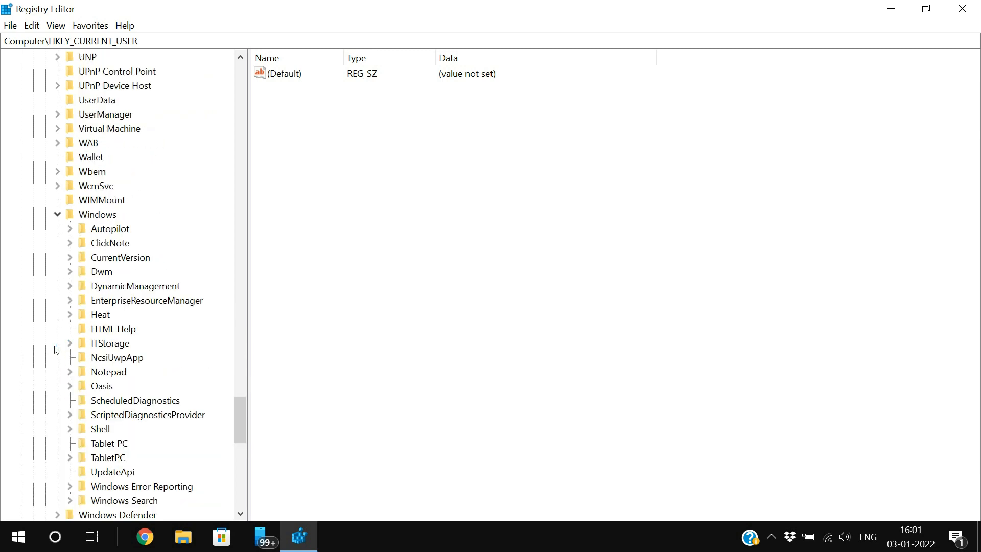
mouse_move(109, 314)
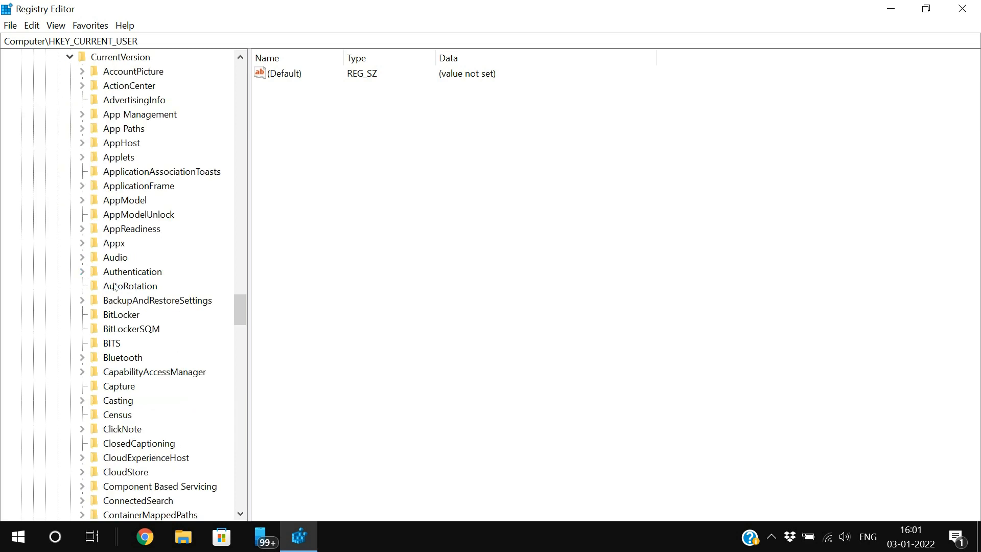
scroll("down", 3)
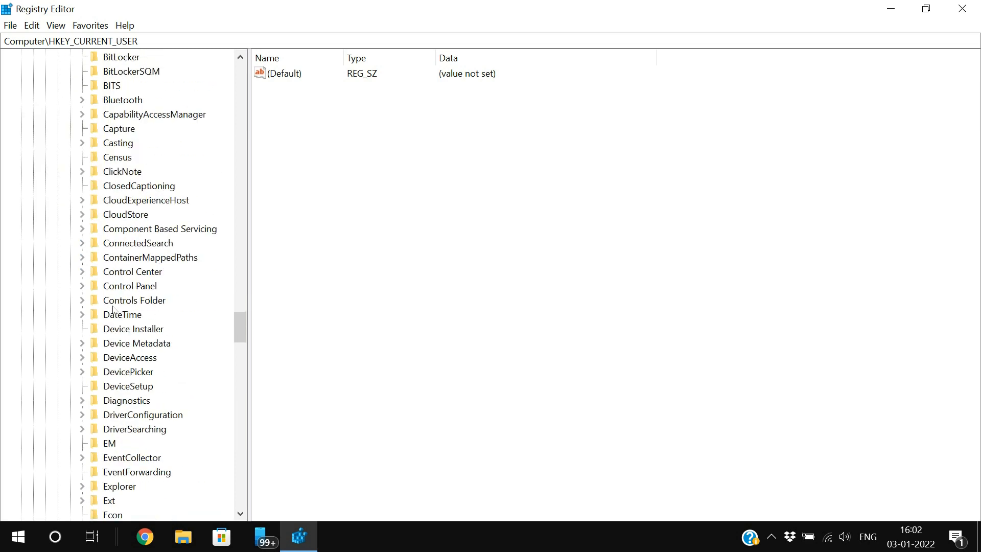
scroll("down", 3)
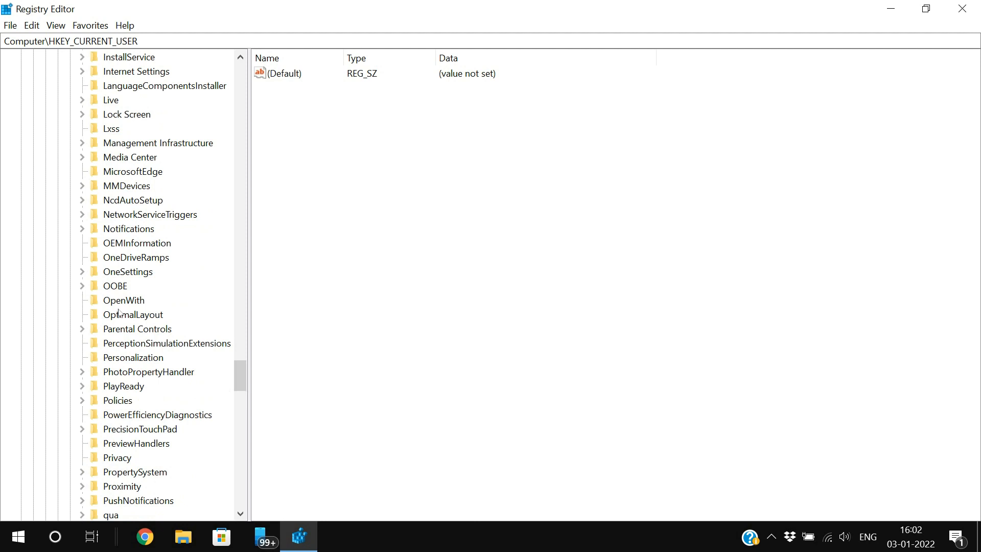
left_click(82, 385)
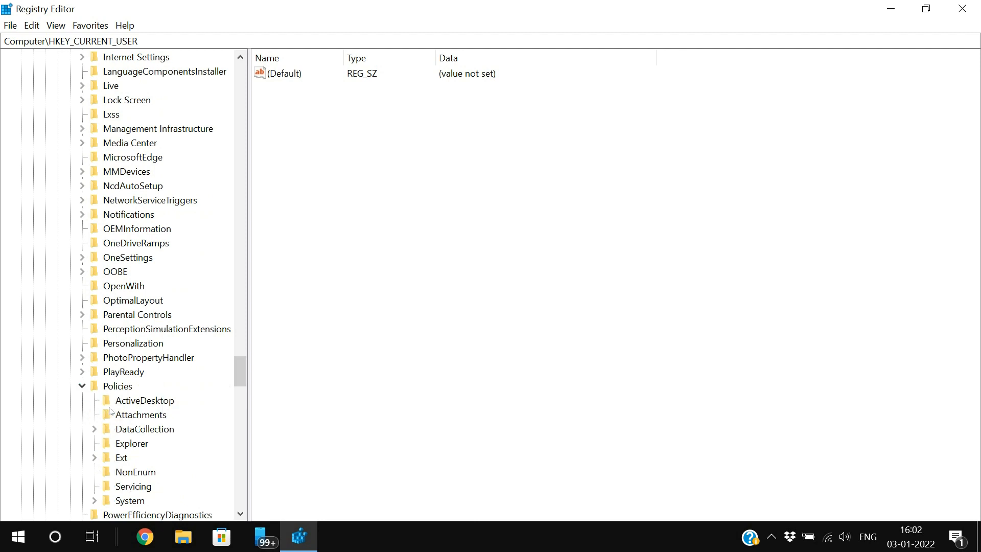
scroll("down", 3)
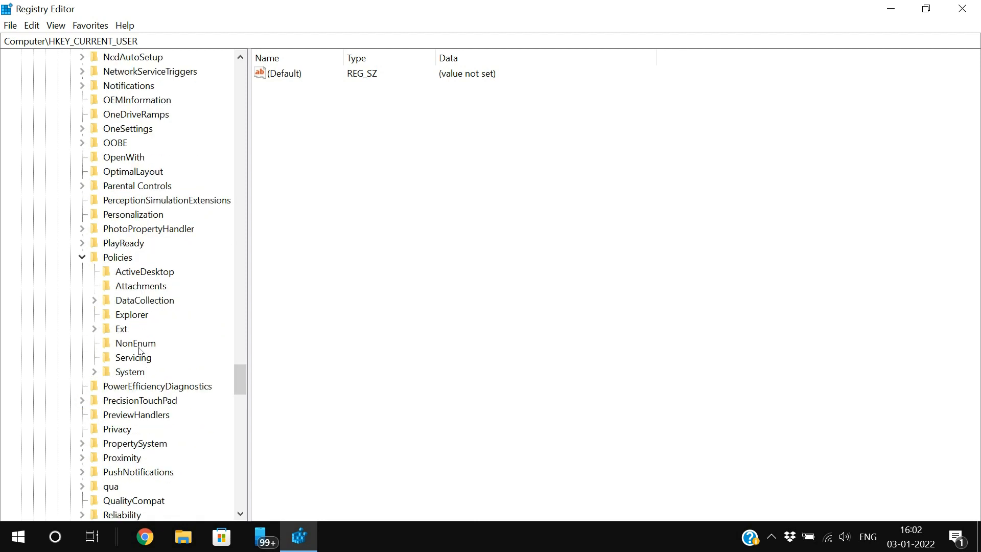
left_click(132, 315)
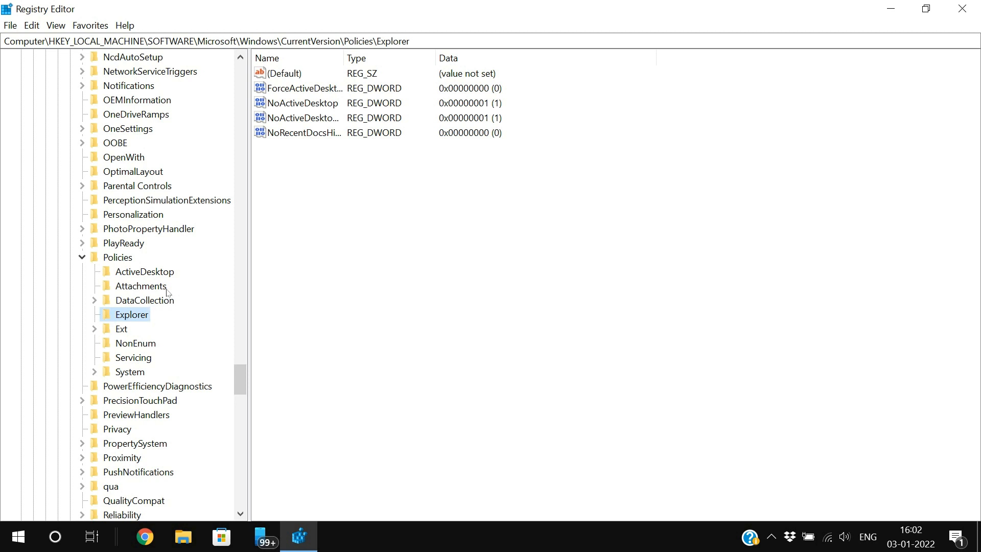
mouse_move(325, 95)
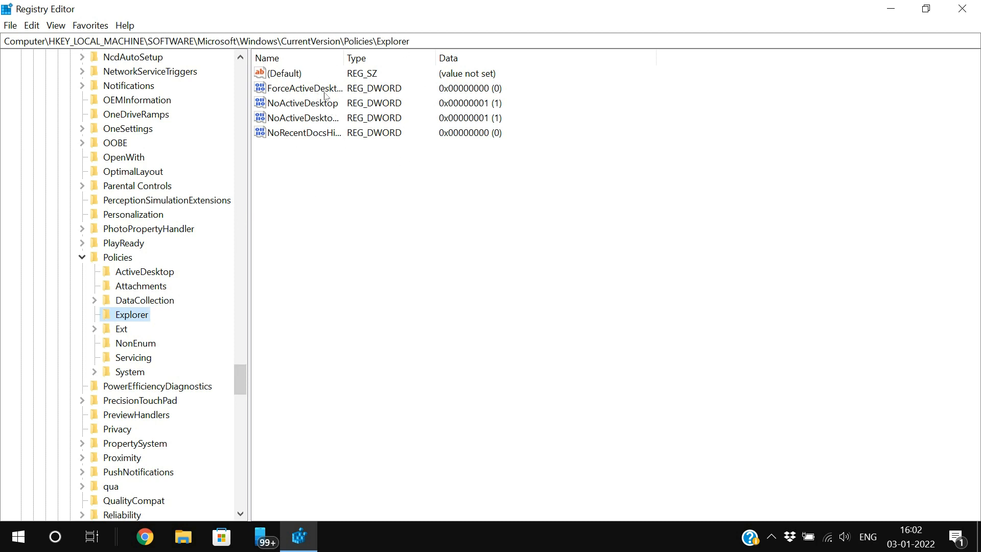
mouse_move(302, 118)
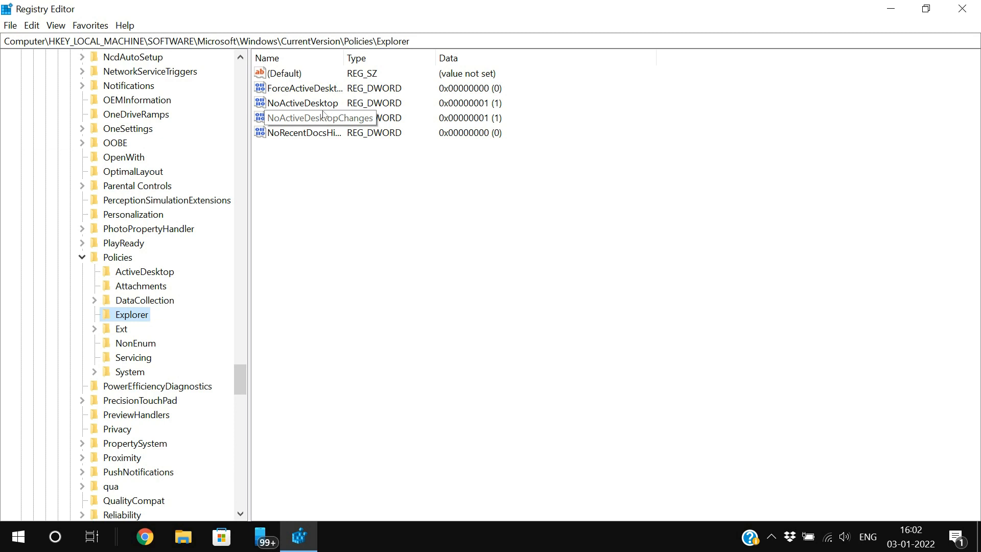
Create a DWORD (32-bit) value named NoDrives in Explorer and open its edit dialog
right_click(327, 180)
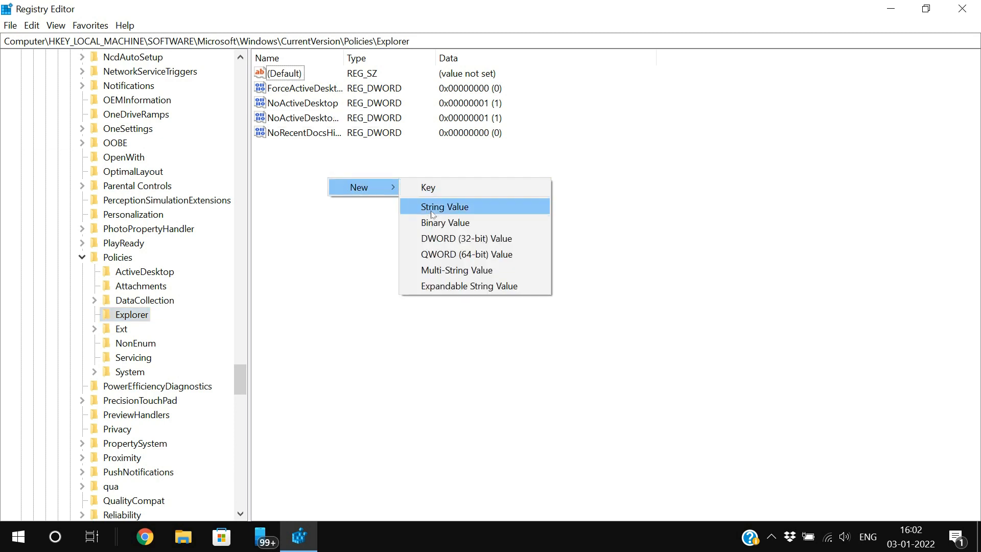
left_click(466, 239)
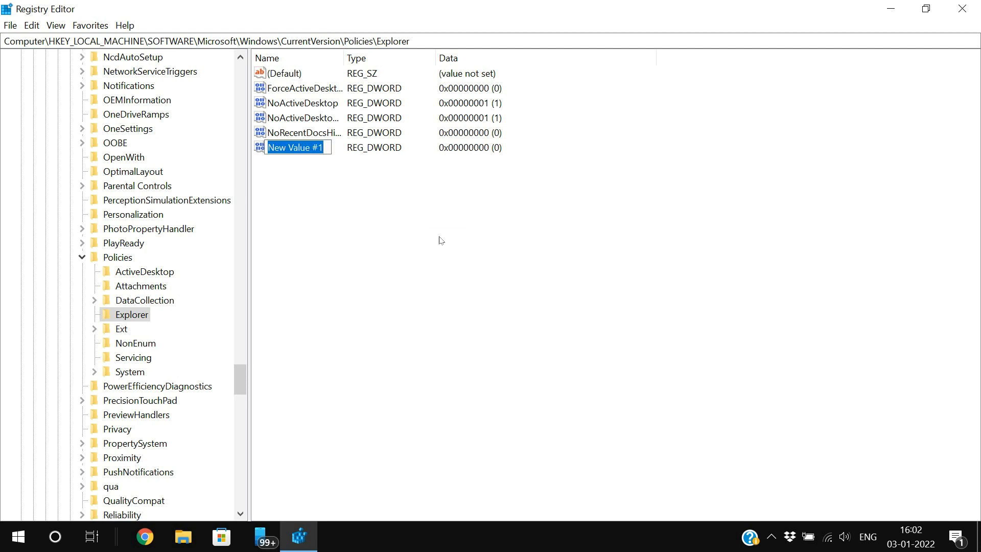
type("N")
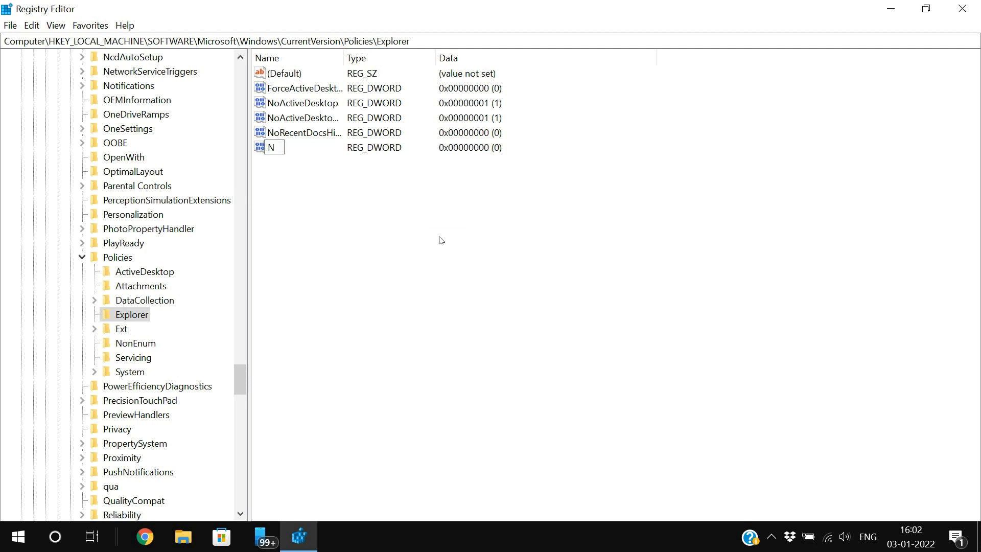
type("oD")
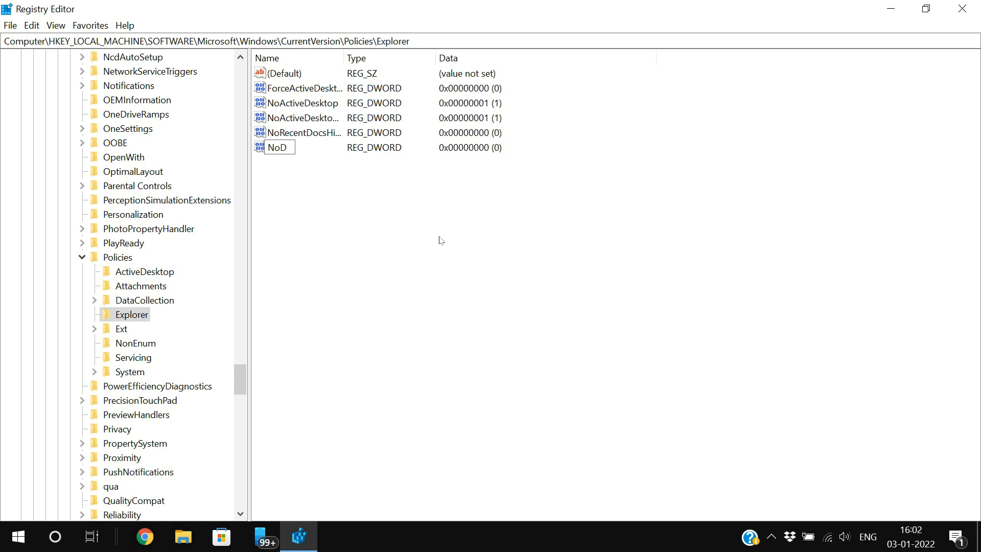
type("rives")
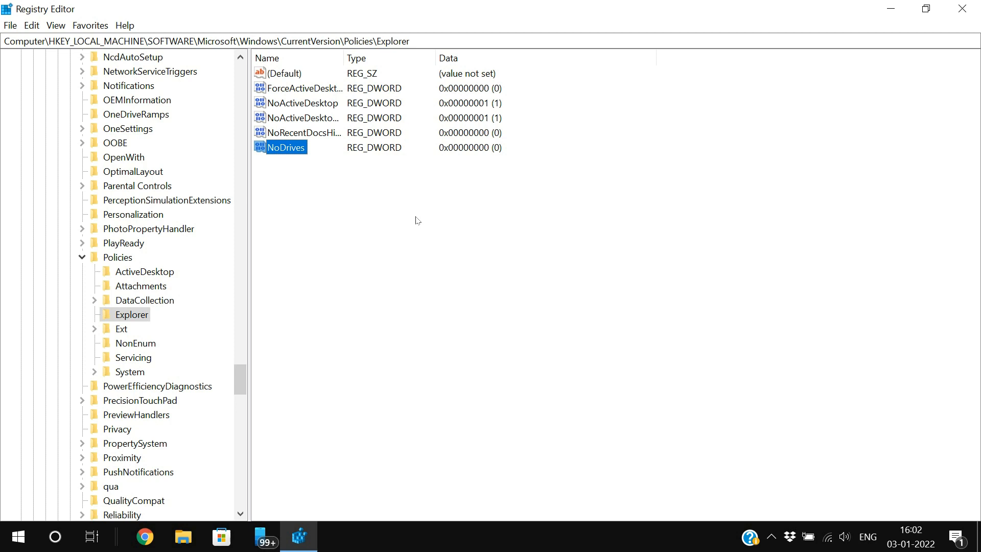
double_click(287, 148)
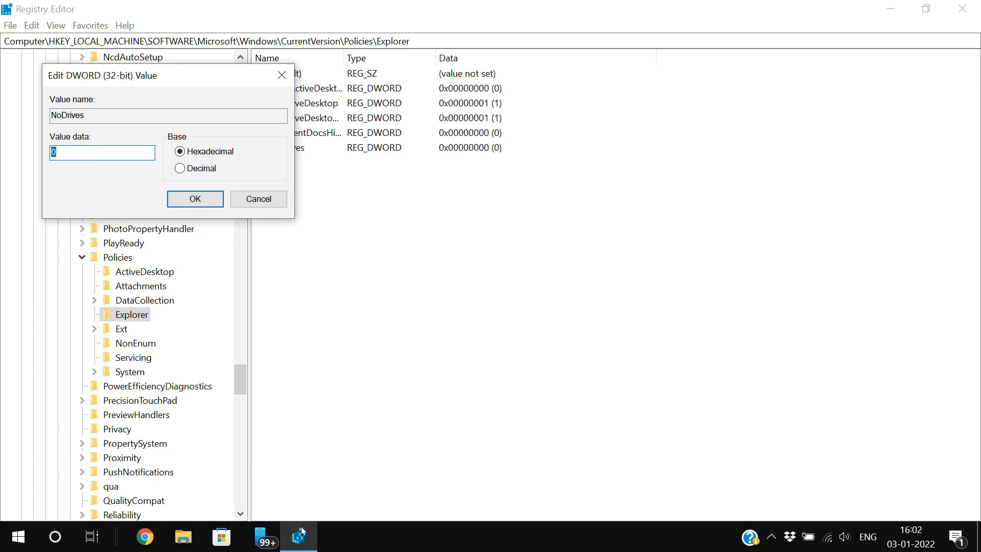
Switch NoDrives to Decimal base with data left at 0, then open the DRIVE VALUES spreadsheet
left_click(195, 199)
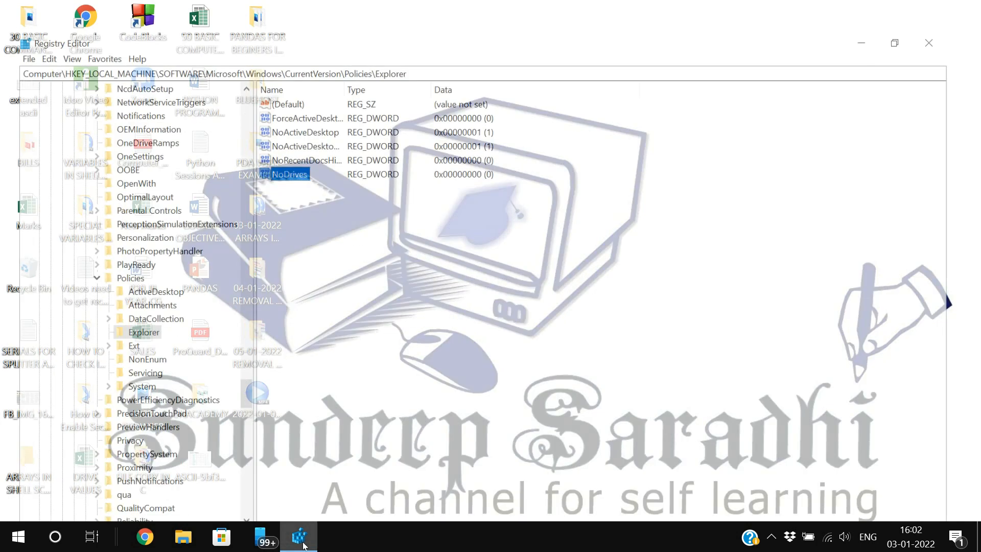
double_click(286, 174)
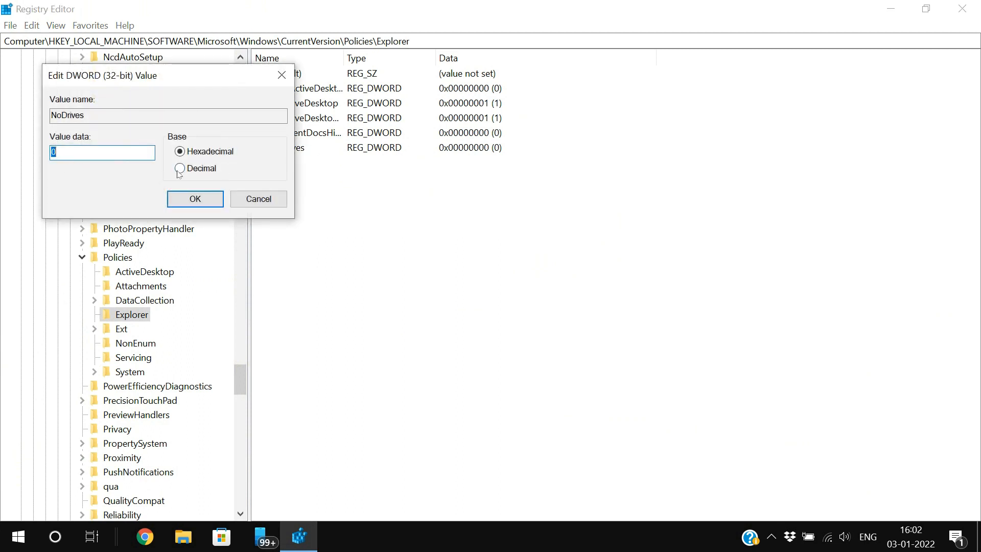
left_click(179, 168)
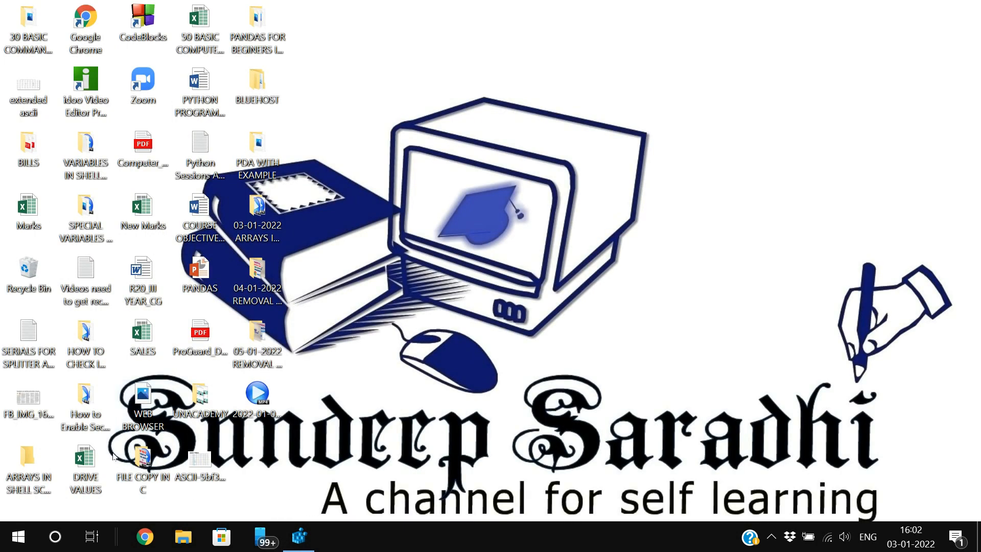
double_click(86, 461)
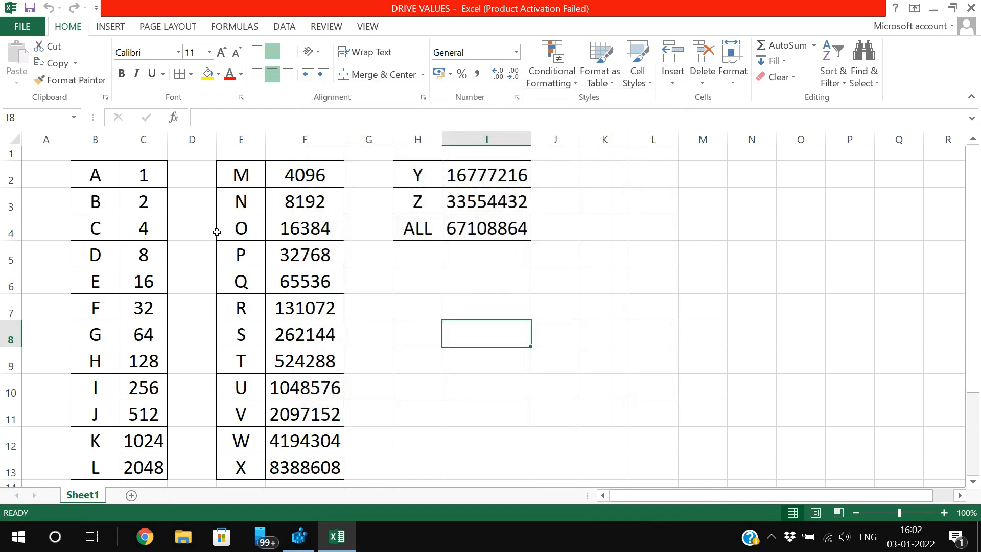
mouse_move(240, 442)
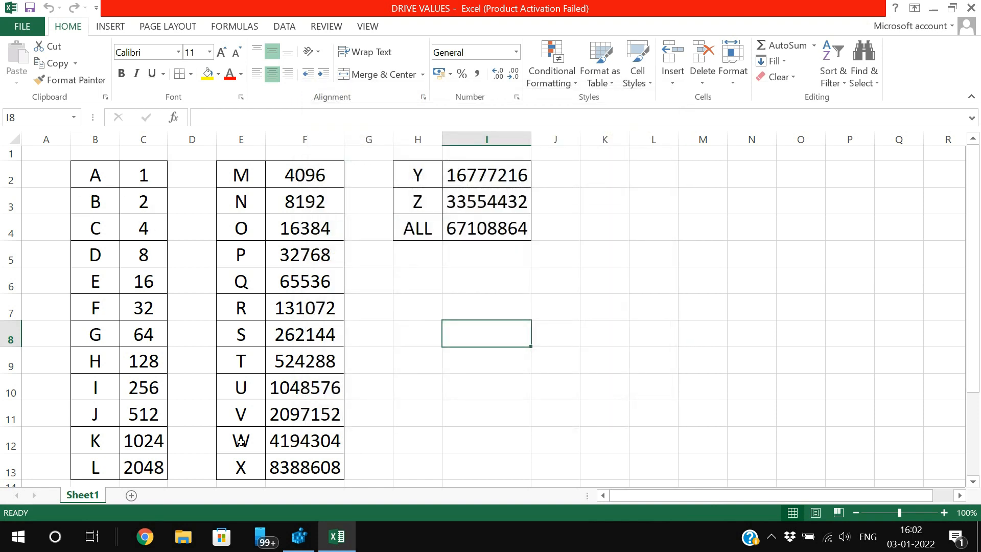
Review drive values: A is 1, and C and G use doubling formulas
left_click(95, 175)
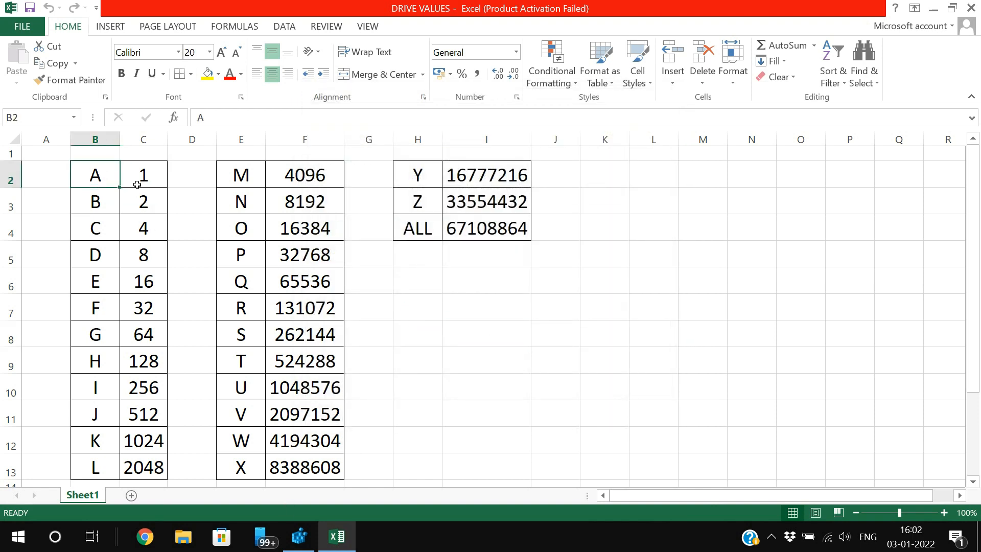
left_click(143, 175)
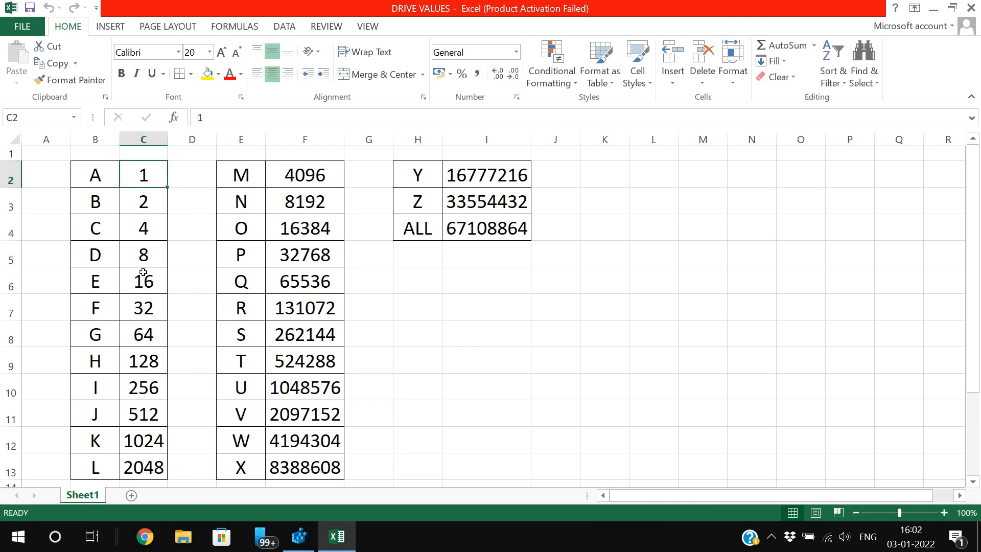
left_click(95, 228)
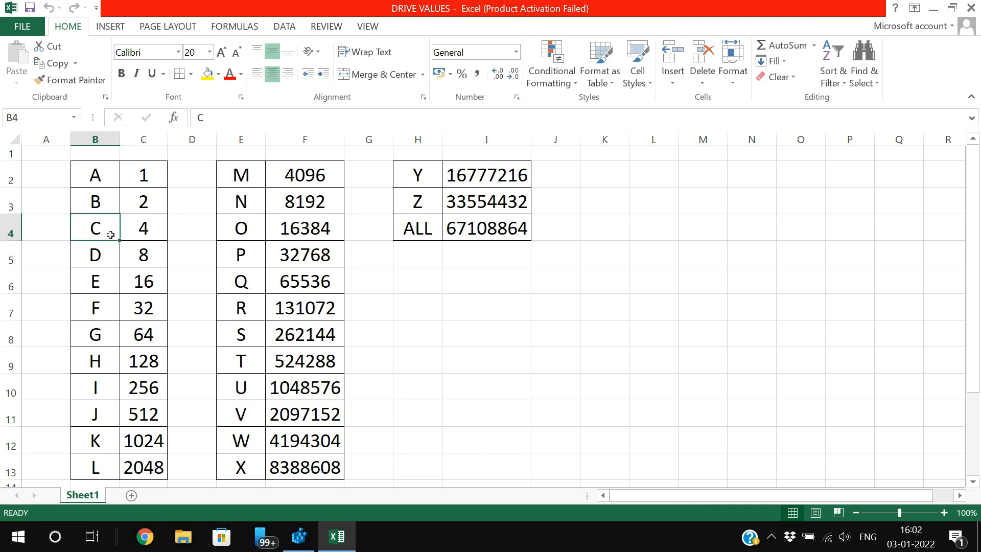
left_click(142, 227)
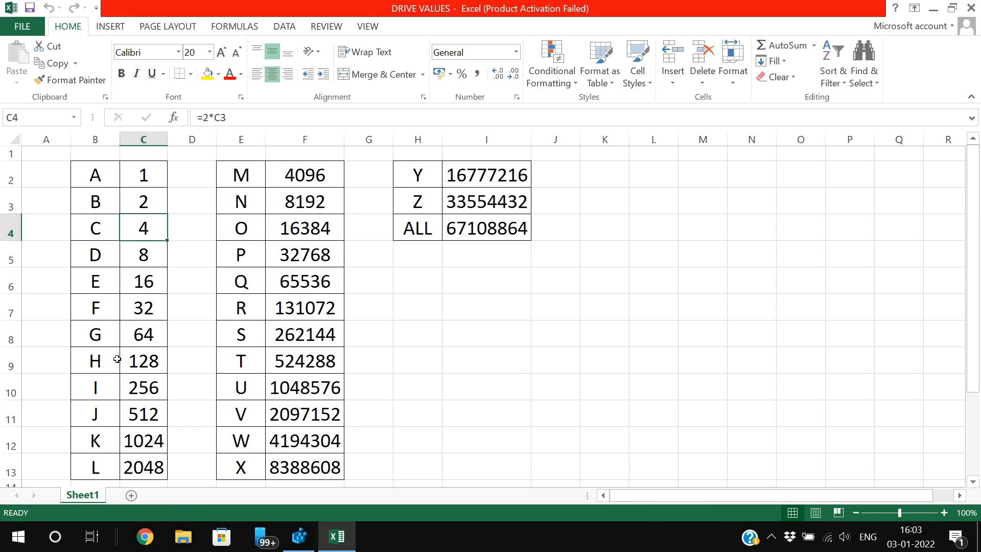
left_click(95, 334)
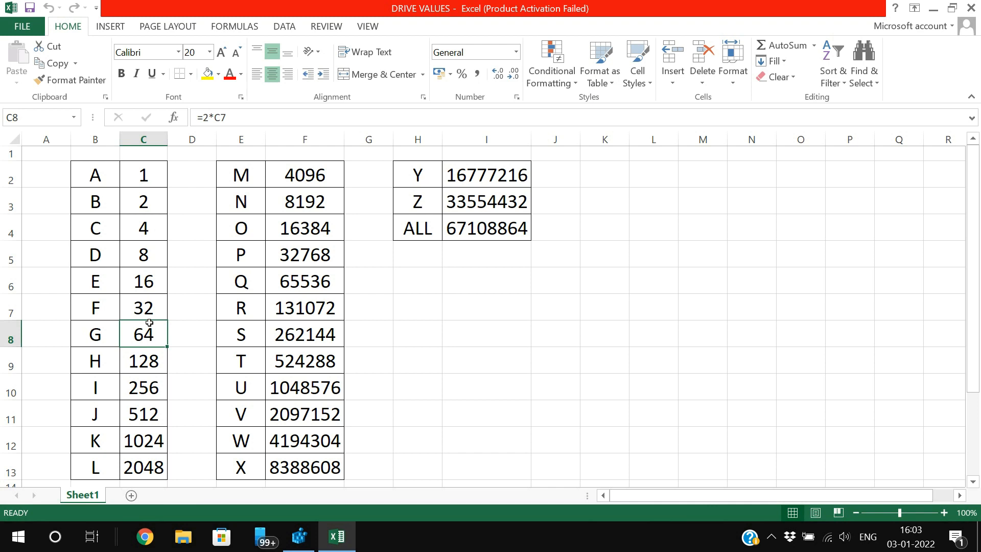
mouse_move(131, 272)
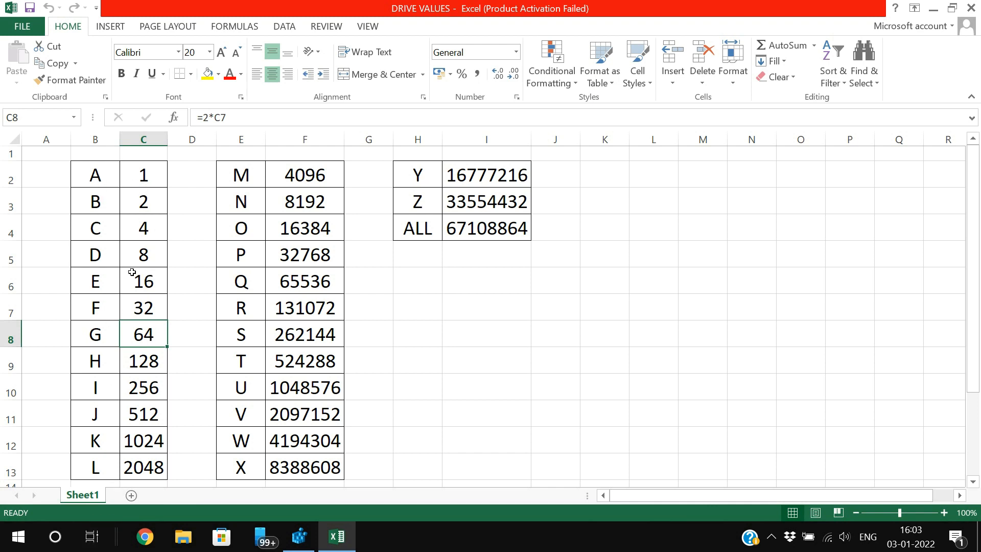
mouse_move(186, 445)
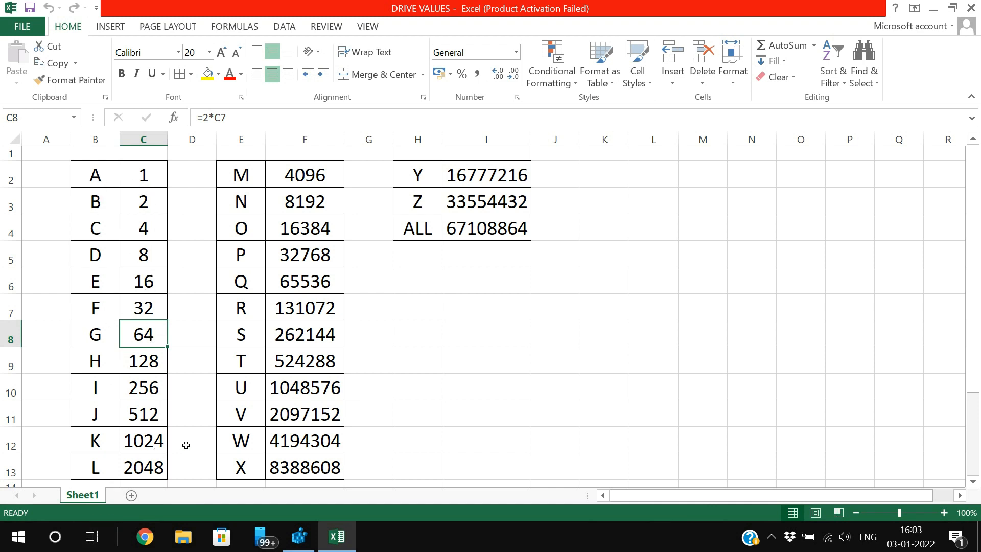
mouse_move(529, 263)
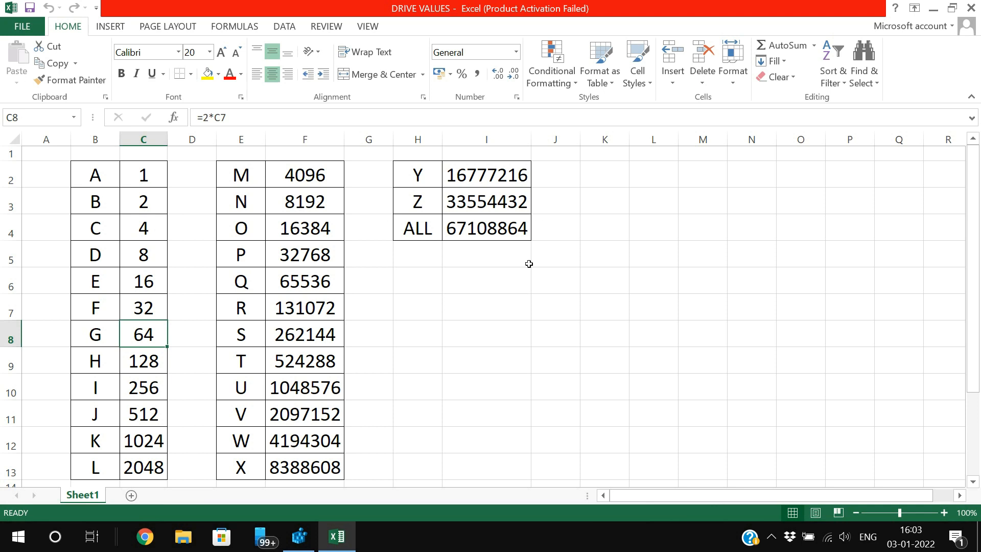
mouse_move(548, 204)
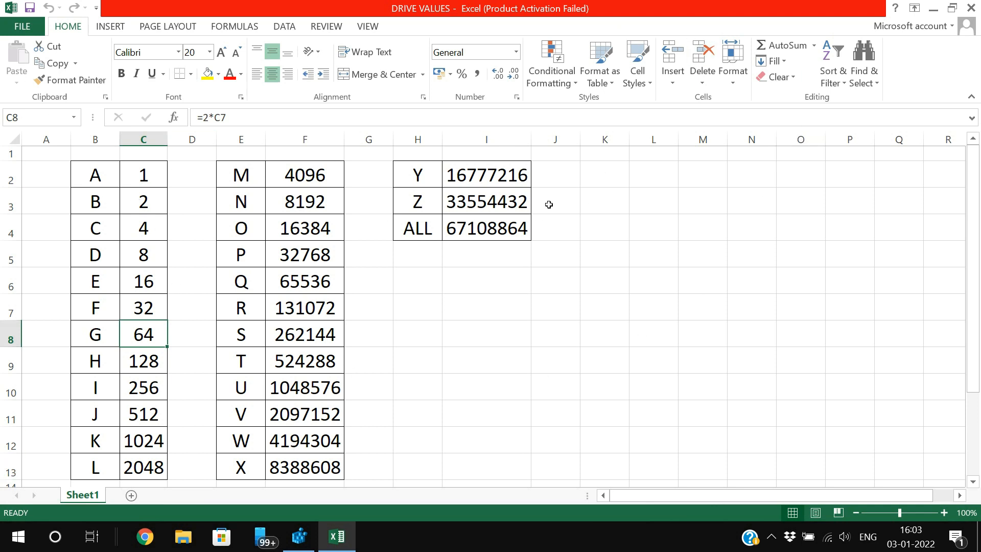
mouse_move(551, 307)
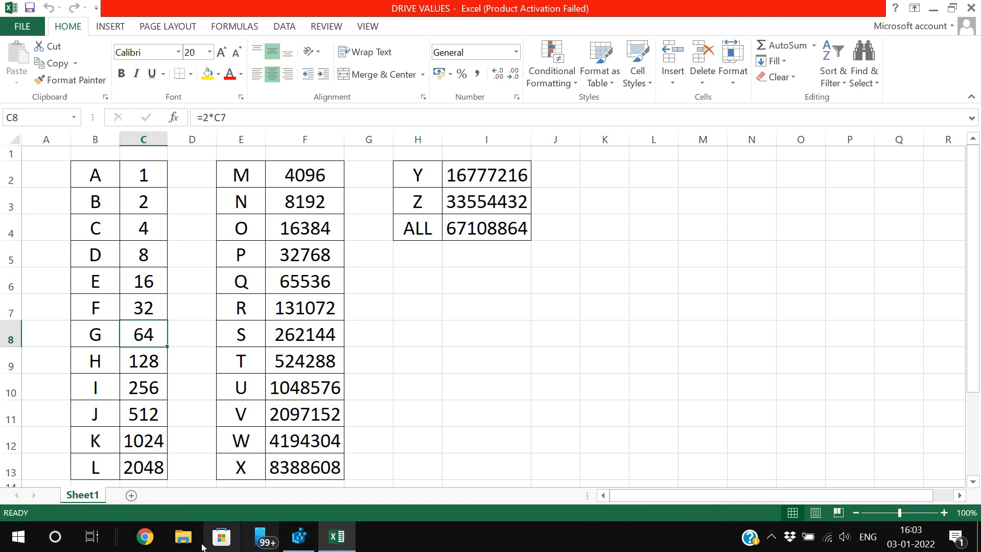
left_click(184, 537)
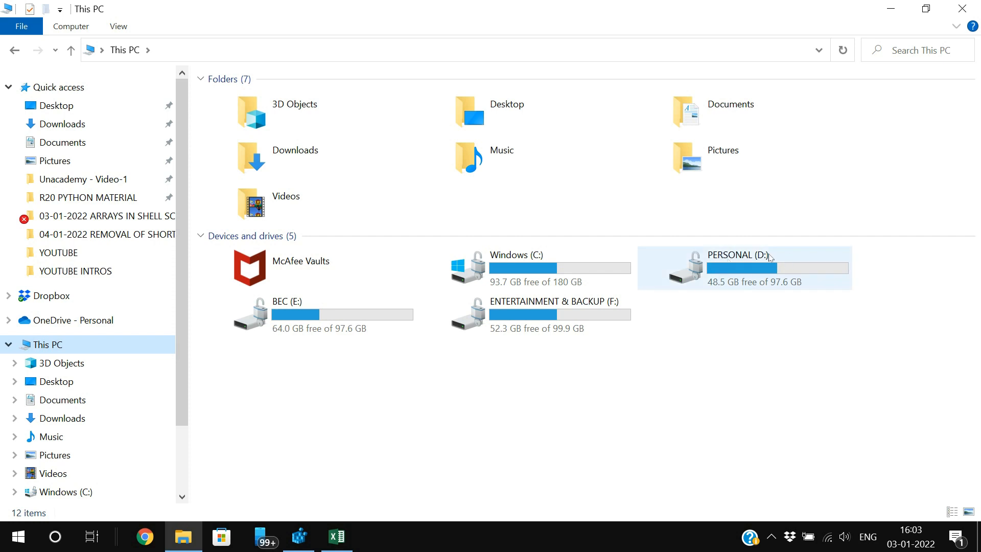
mouse_move(738, 266)
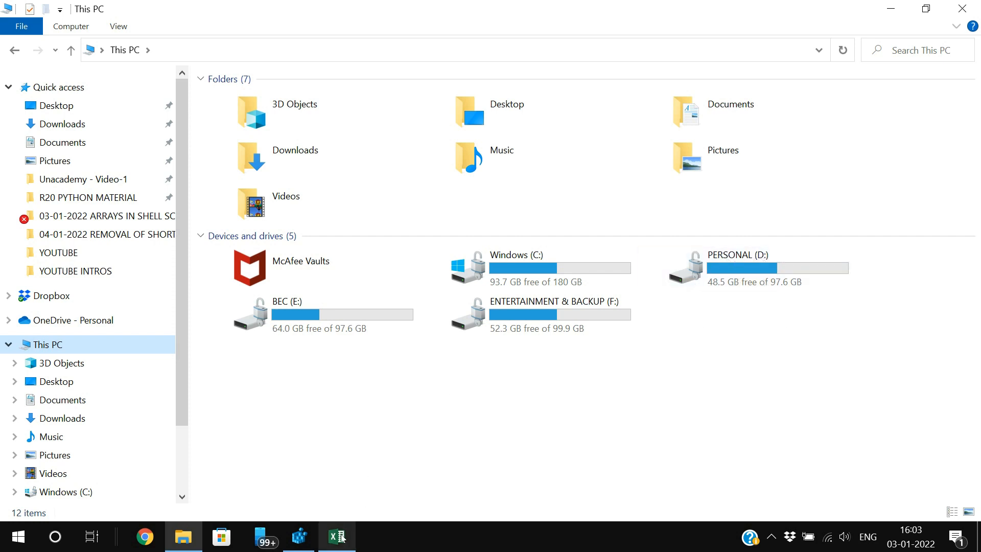
mouse_move(344, 540)
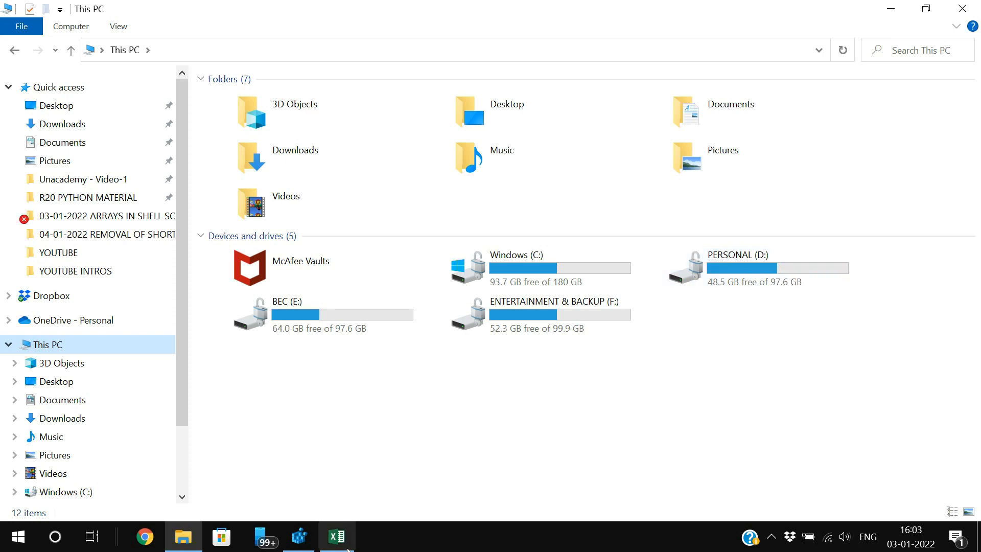
left_click(337, 537)
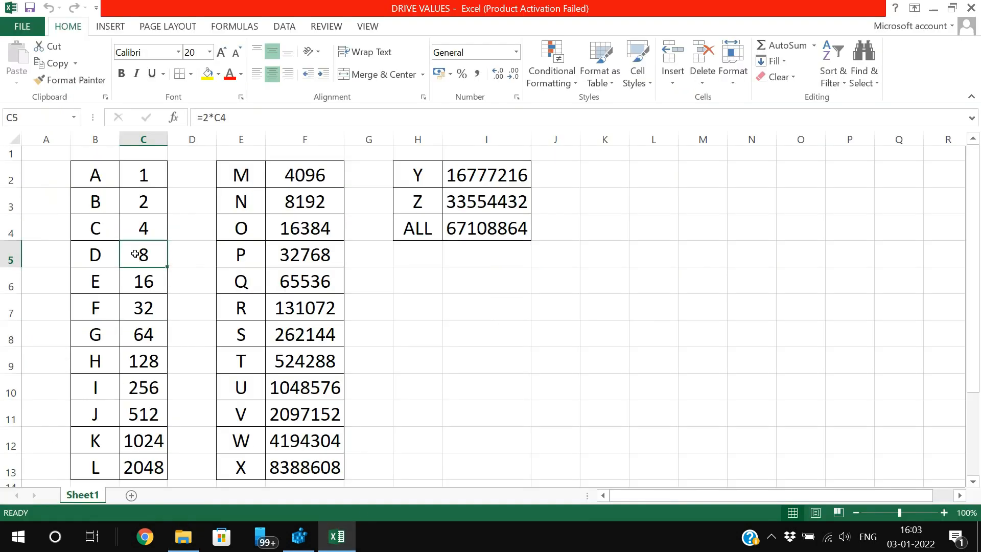
left_click(299, 536)
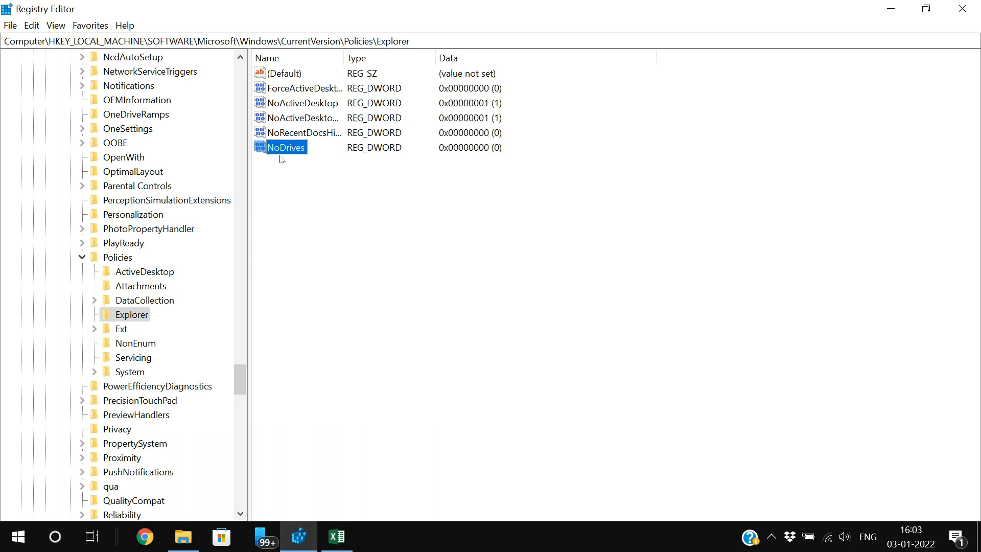
mouse_move(291, 150)
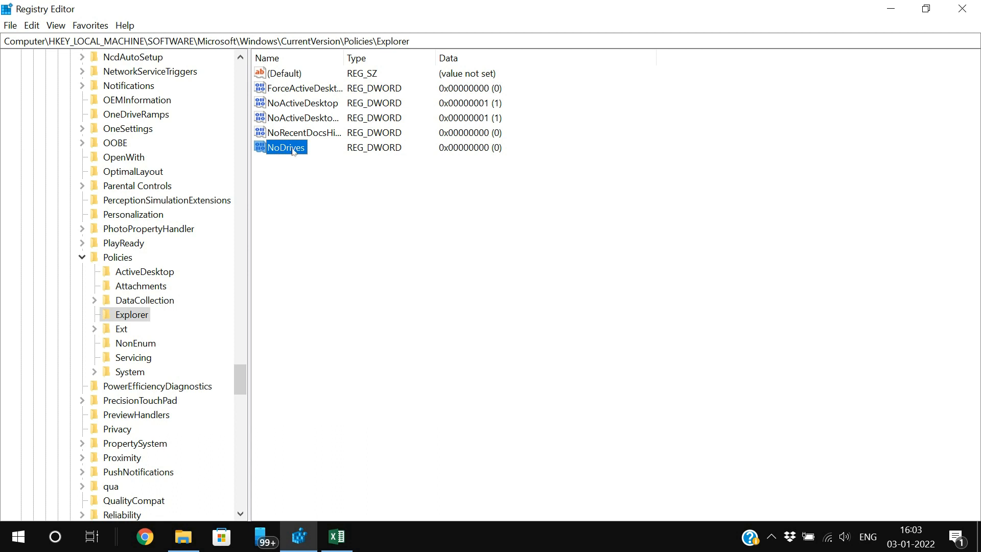
Edit NoDrives with Decimal base and enter 8 as its value data
double_click(285, 147)
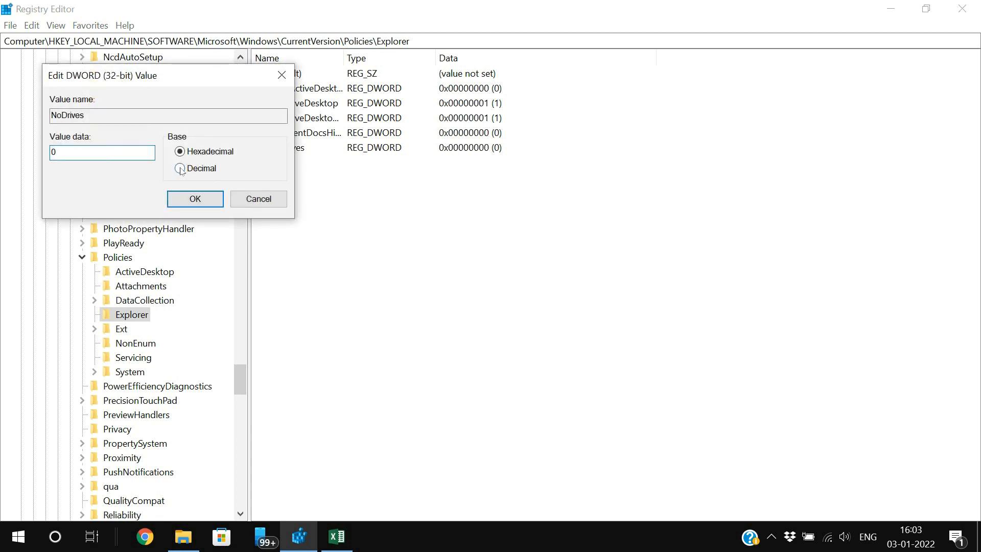
left_click(180, 168)
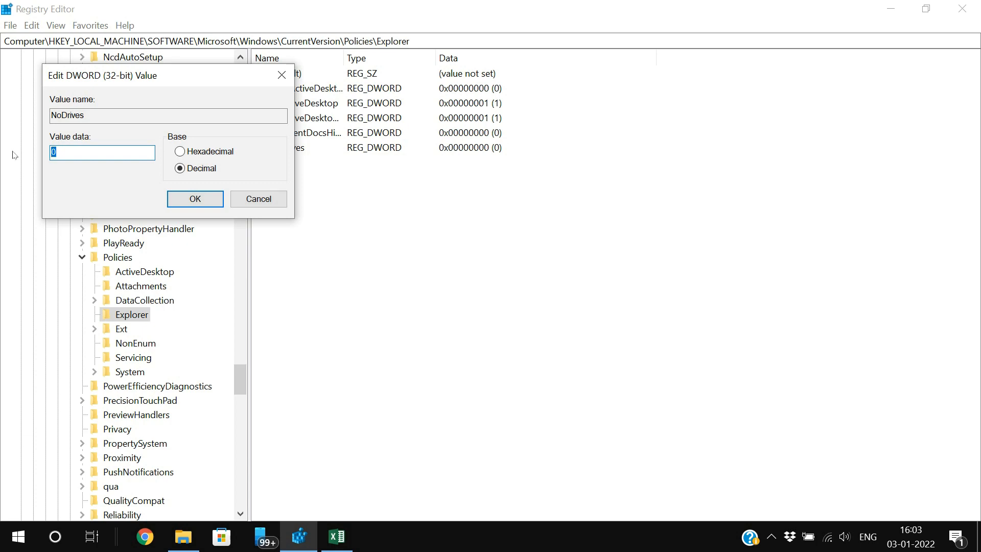
type("8")
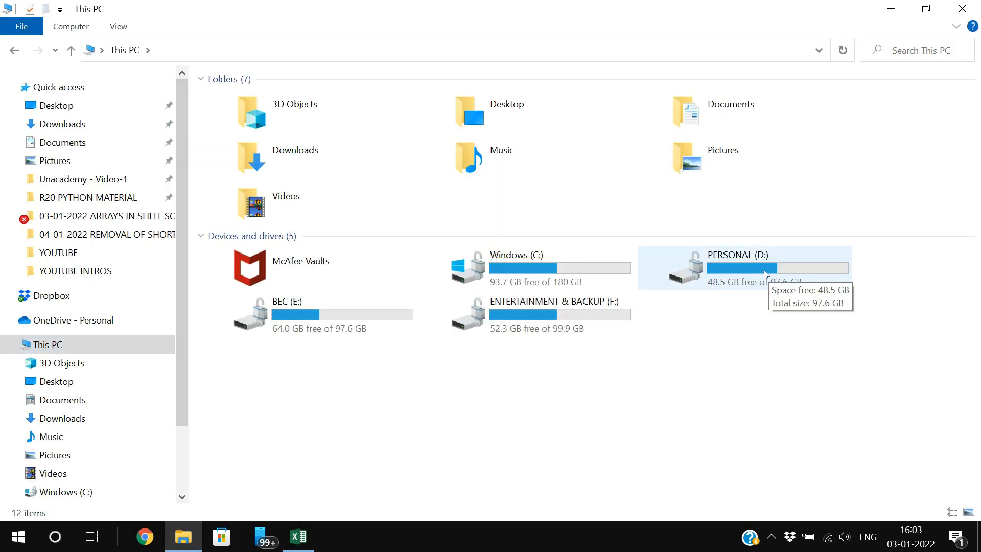
mouse_move(803, 294)
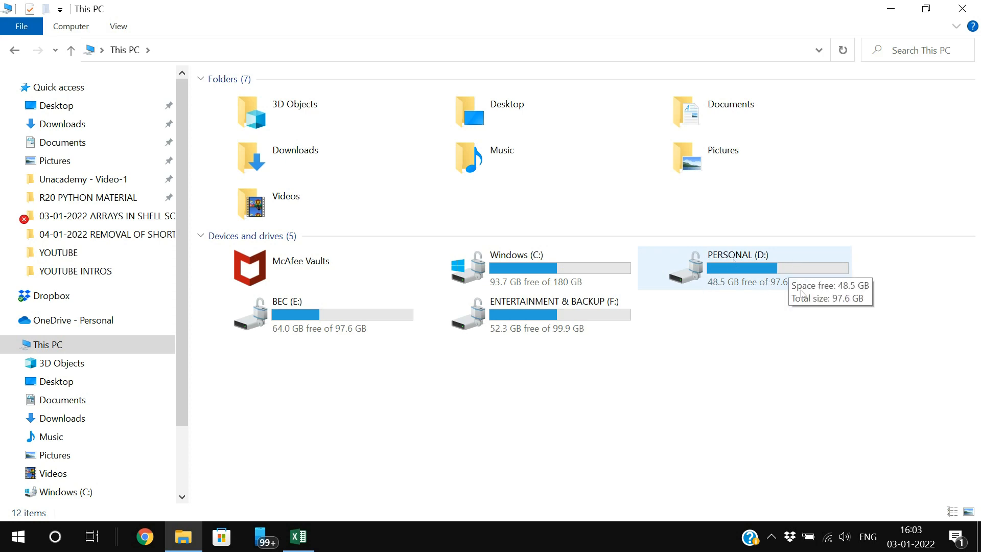
mouse_move(962, 37)
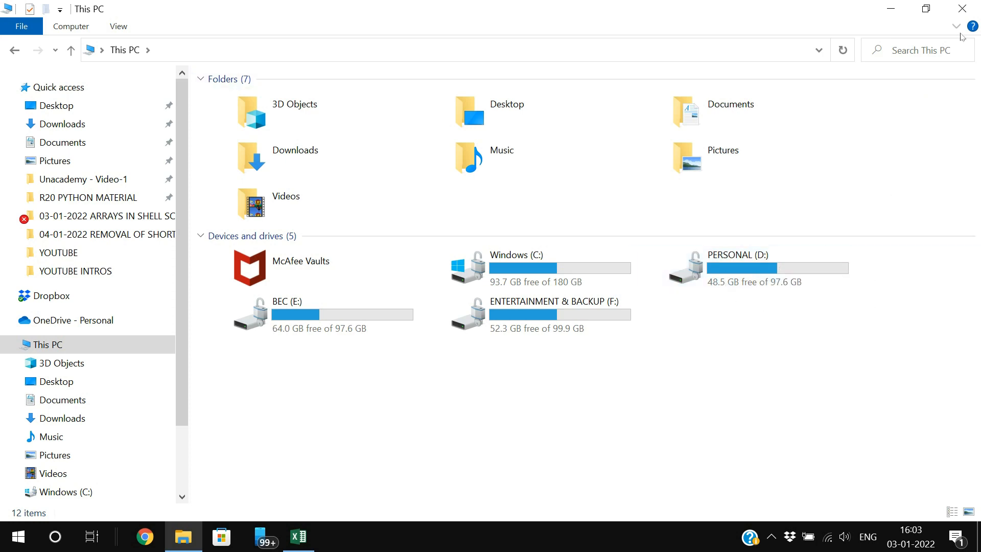
Restart Windows and reopen This PC to confirm drive D is no longer listed
left_click(298, 537)
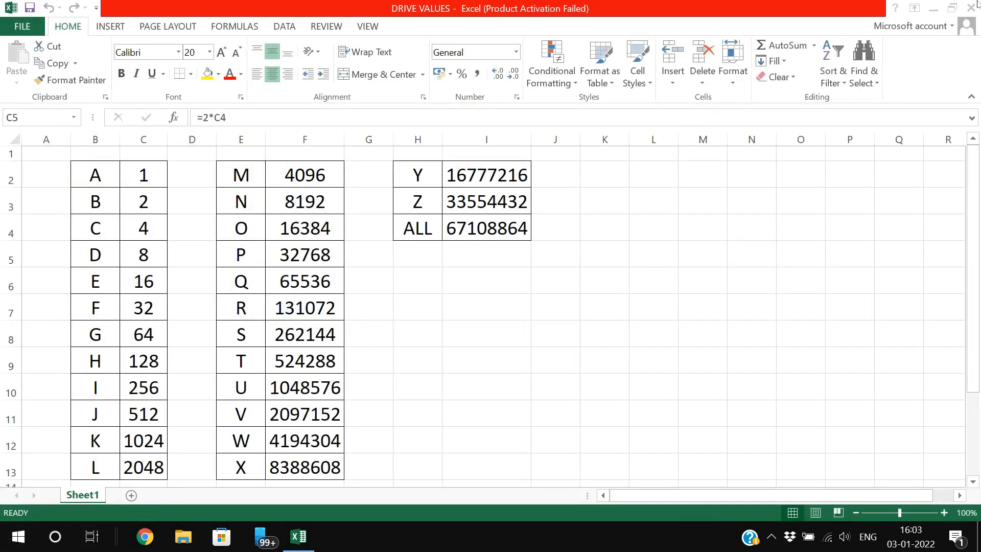
left_click(12, 537)
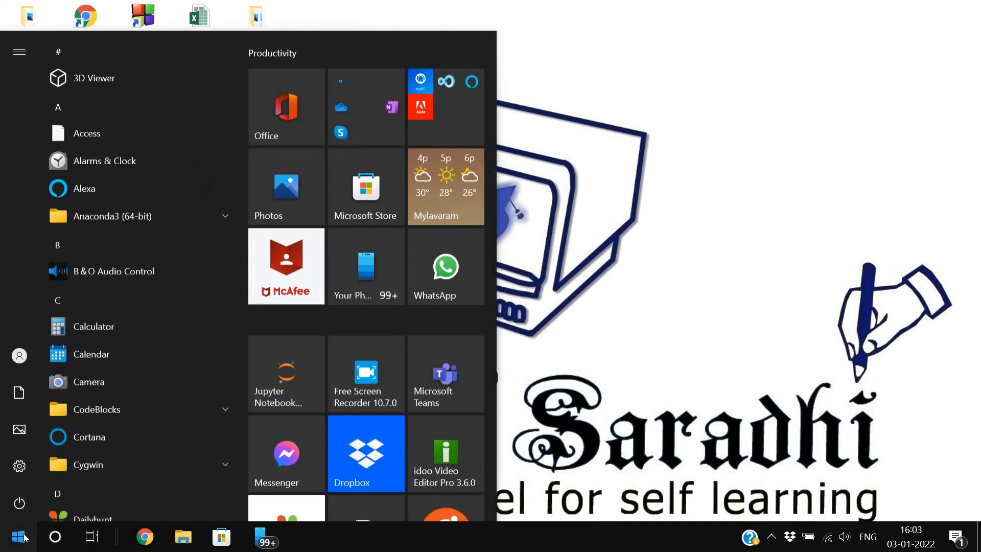
left_click(19, 537)
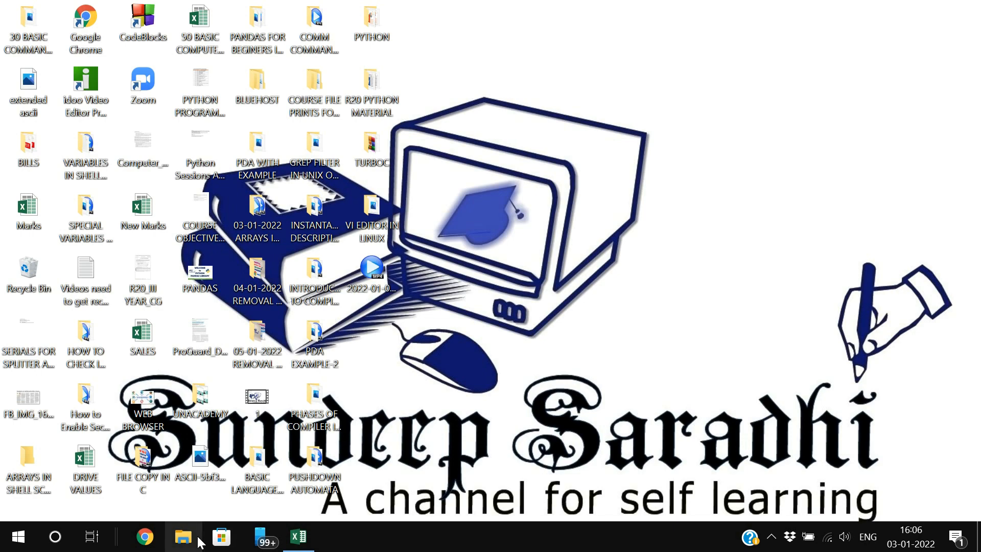
left_click(184, 537)
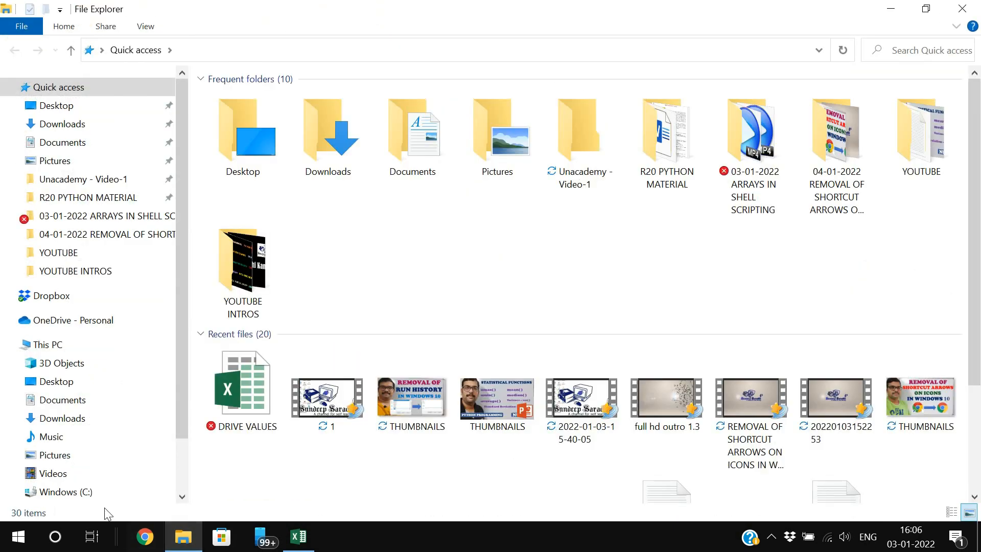
left_click(46, 344)
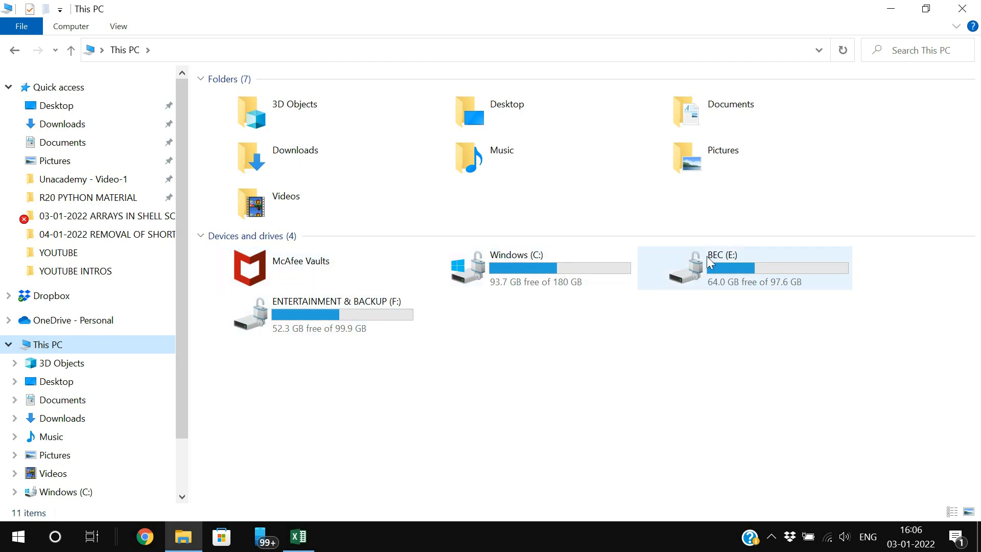
left_click(374, 363)
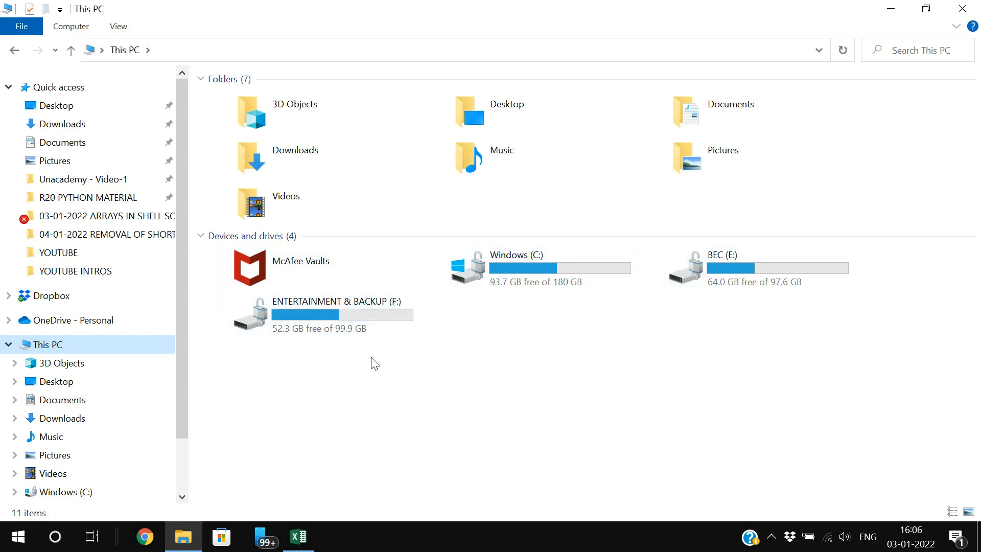
mouse_move(584, 326)
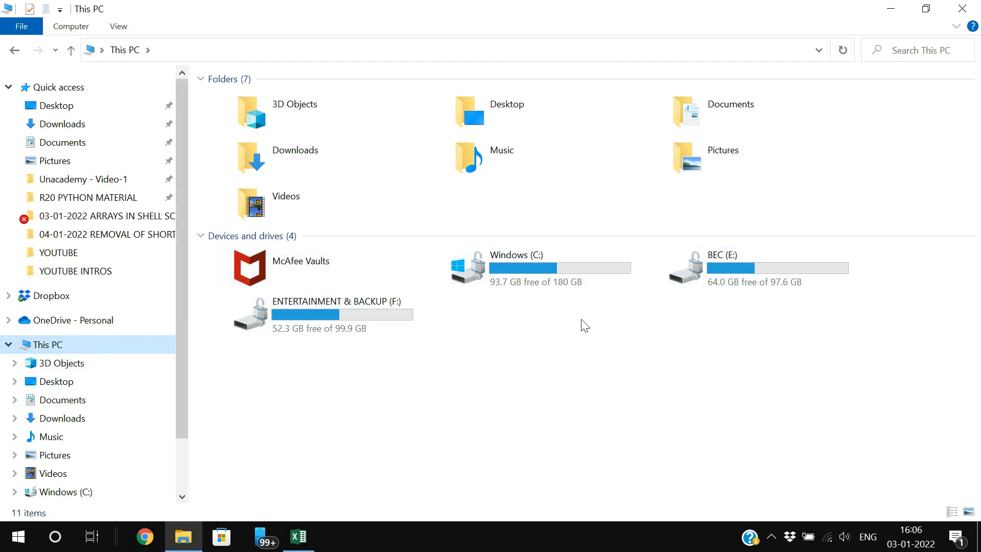
mouse_move(477, 375)
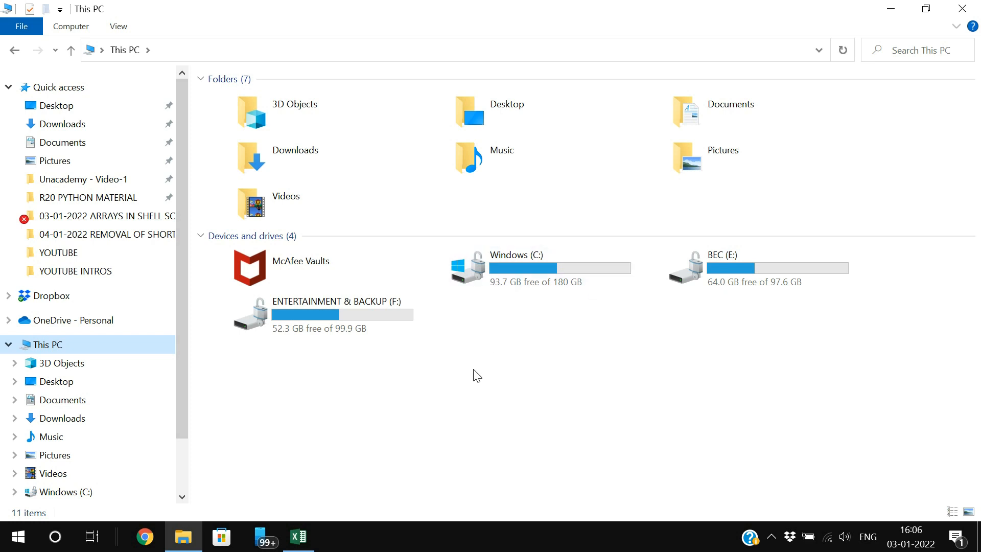
mouse_move(470, 385)
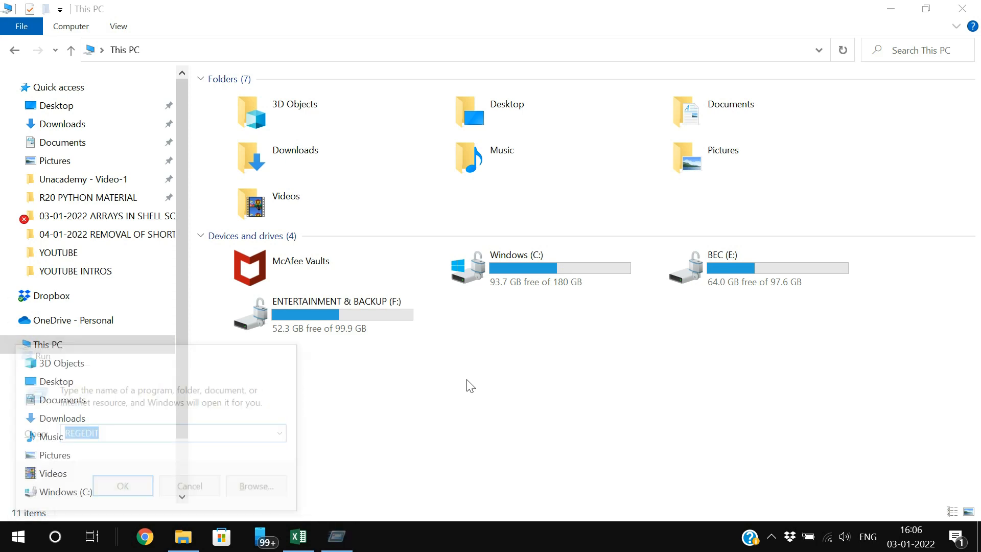
Open NoDrives' context menu, check the ALL total 67108864 in Excel, then return
left_click(123, 485)
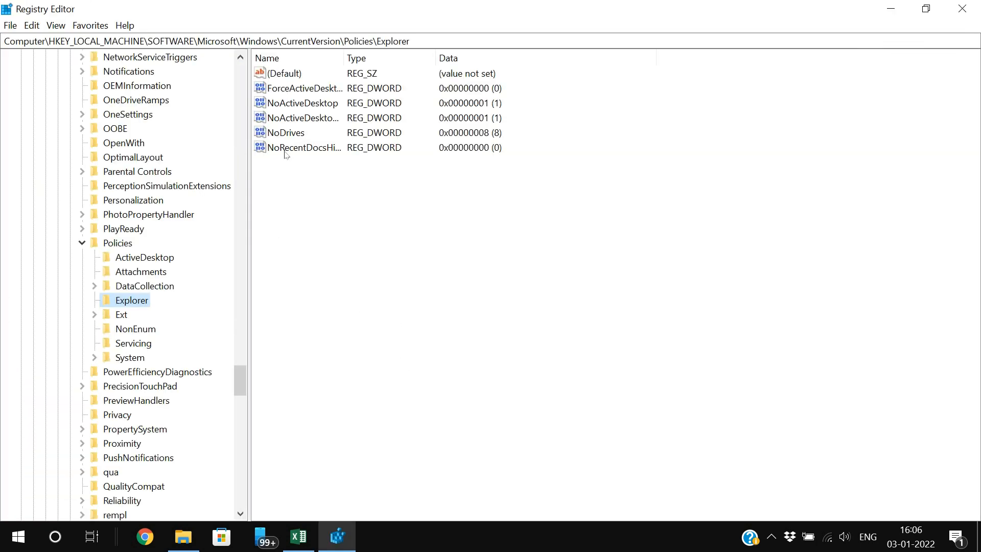
right_click(285, 132)
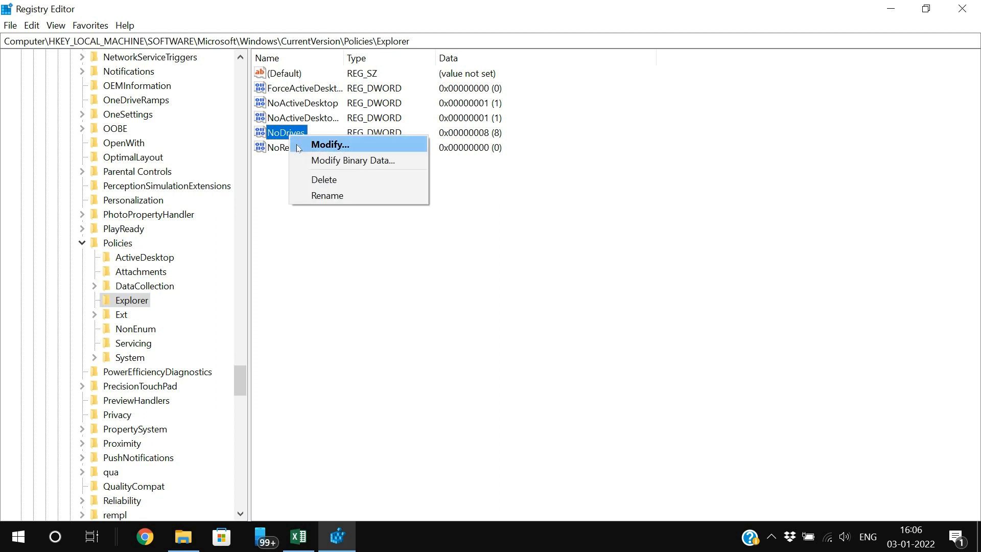
mouse_move(316, 179)
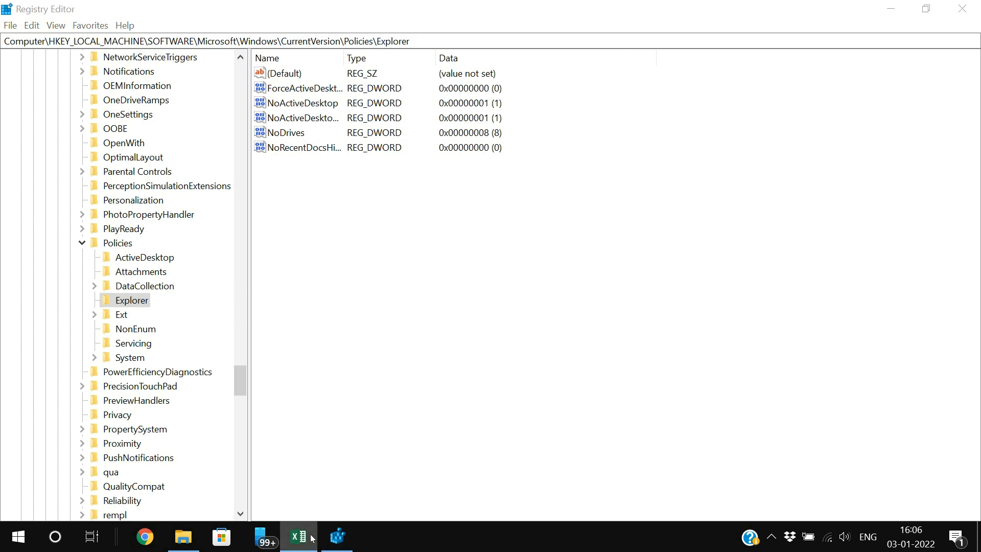
left_click(299, 537)
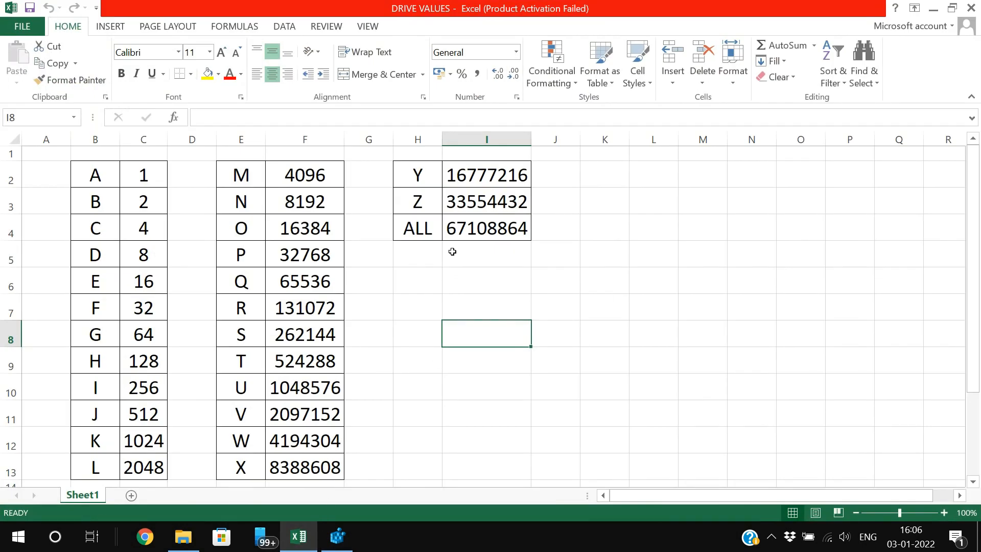
left_click(487, 228)
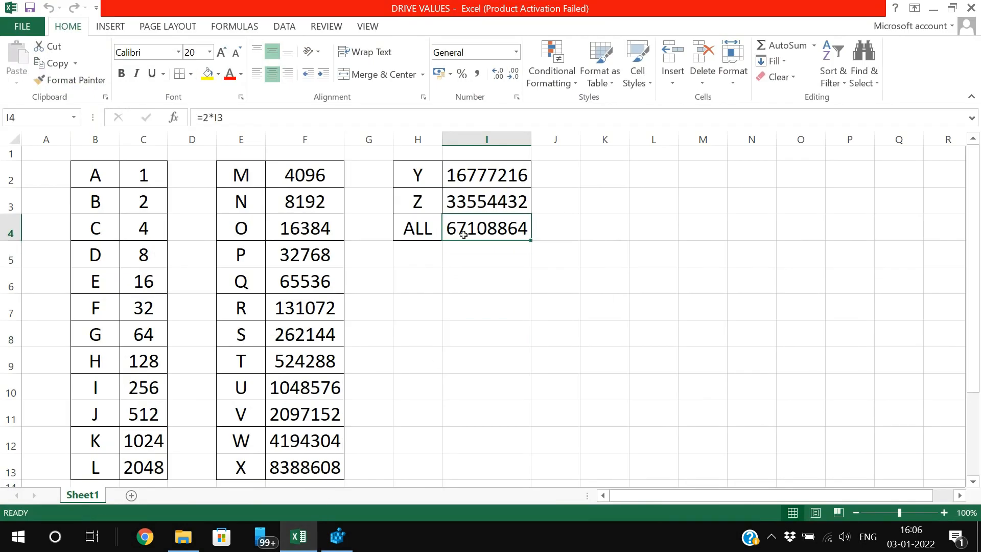
mouse_move(314, 428)
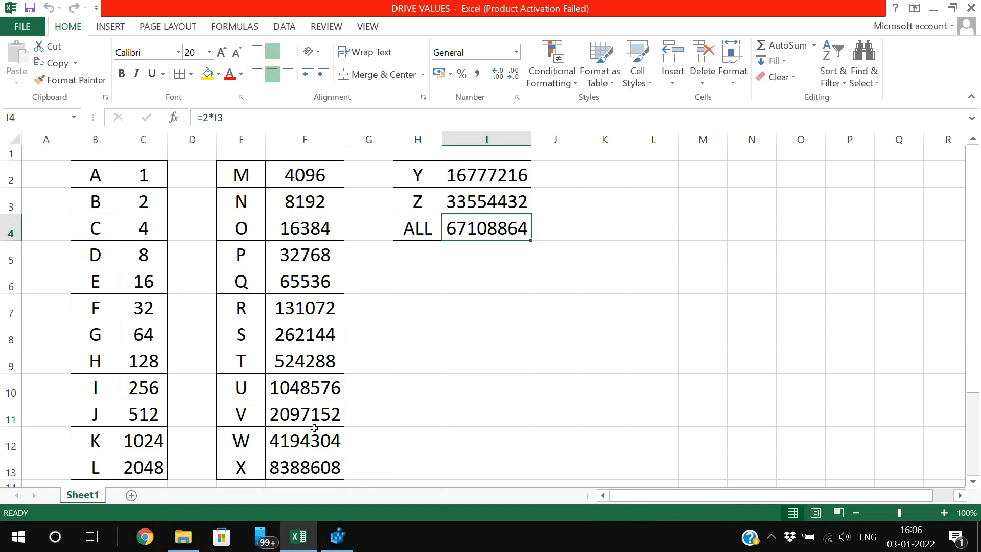
left_click(337, 537)
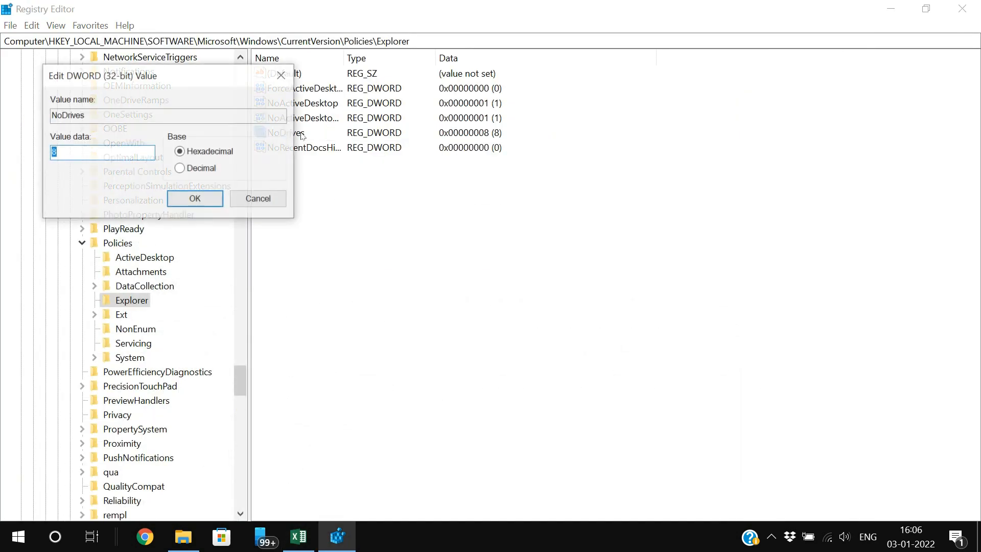
Confirm the NoDrives Edit DWORD dialog with OK, keeping the value at 8
left_click(195, 198)
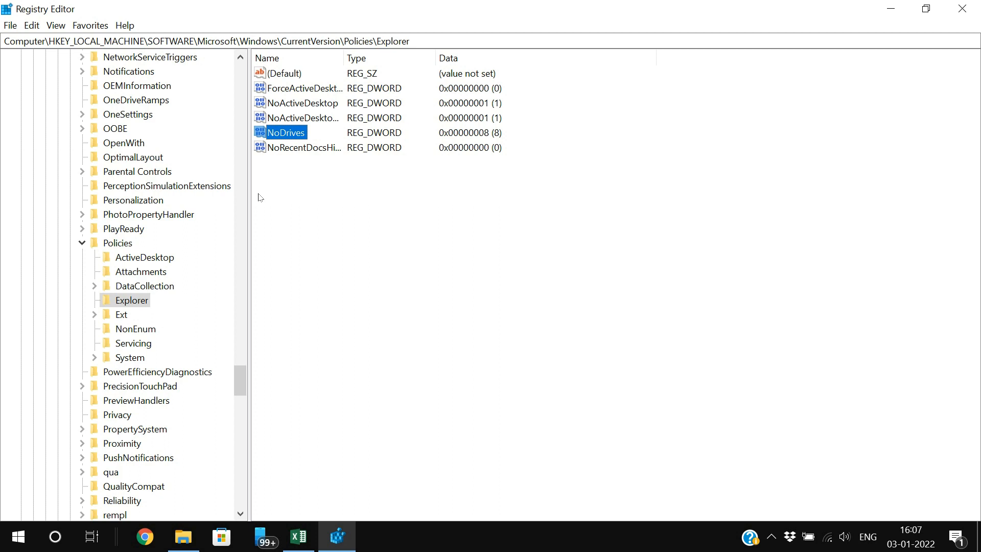
mouse_move(289, 226)
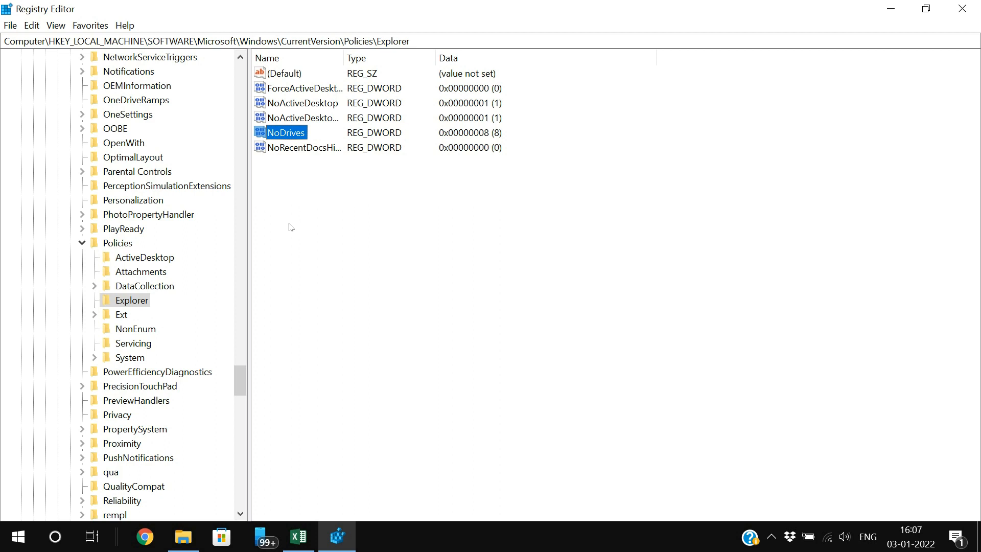